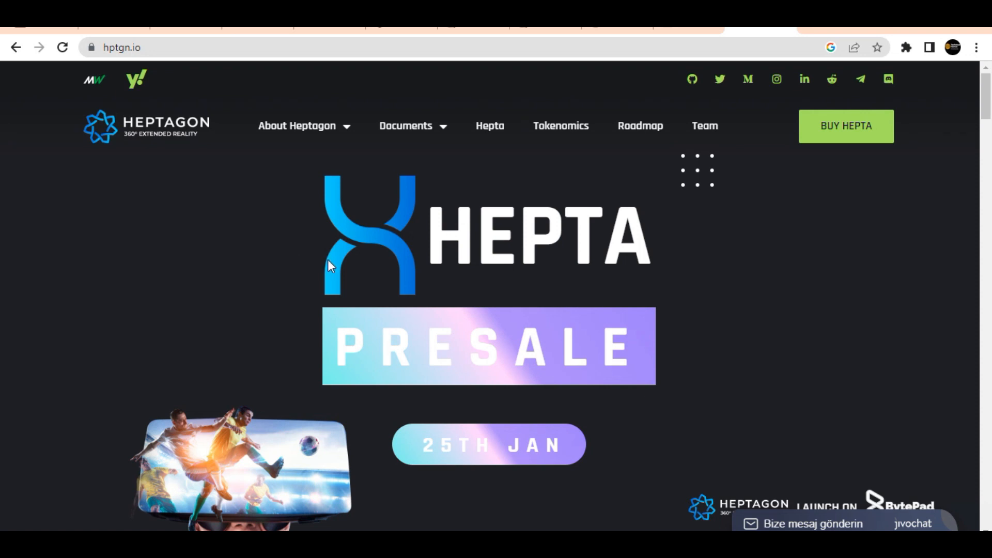
mouse_move(477, 302)
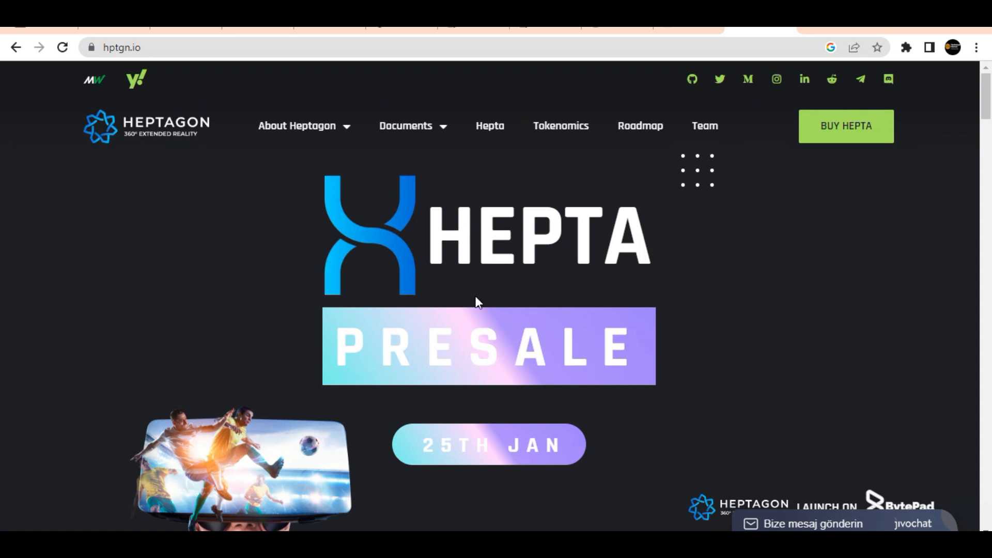
mouse_move(505, 314)
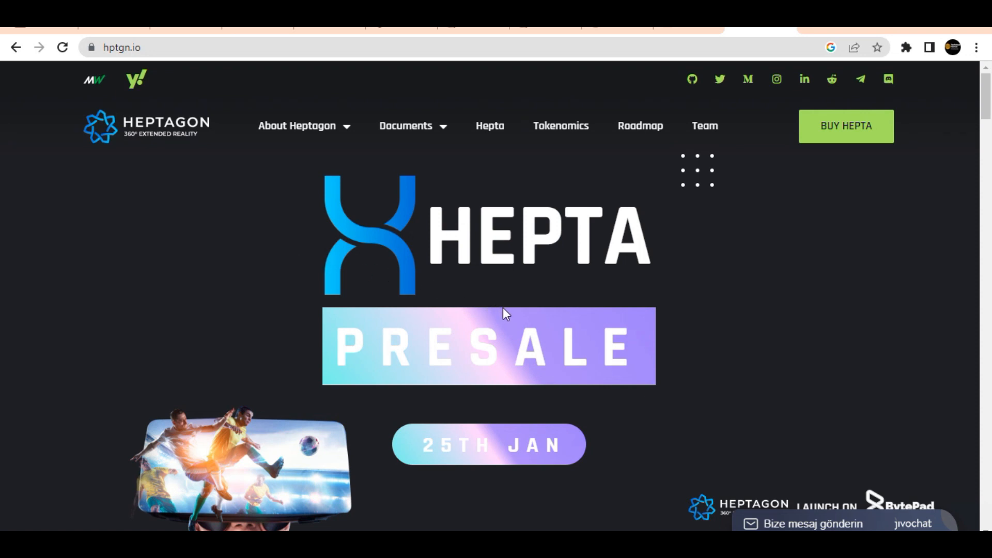
mouse_move(548, 318)
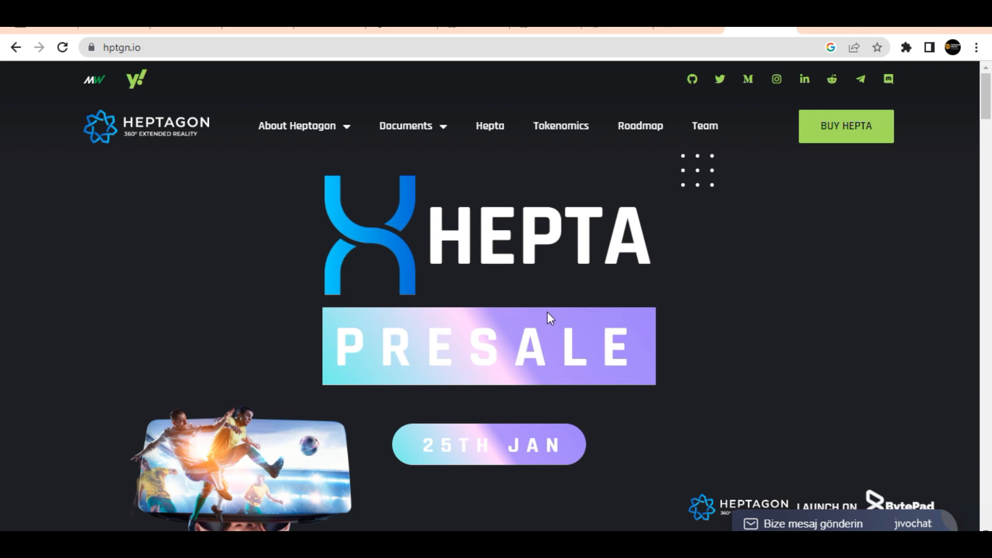
mouse_move(584, 317)
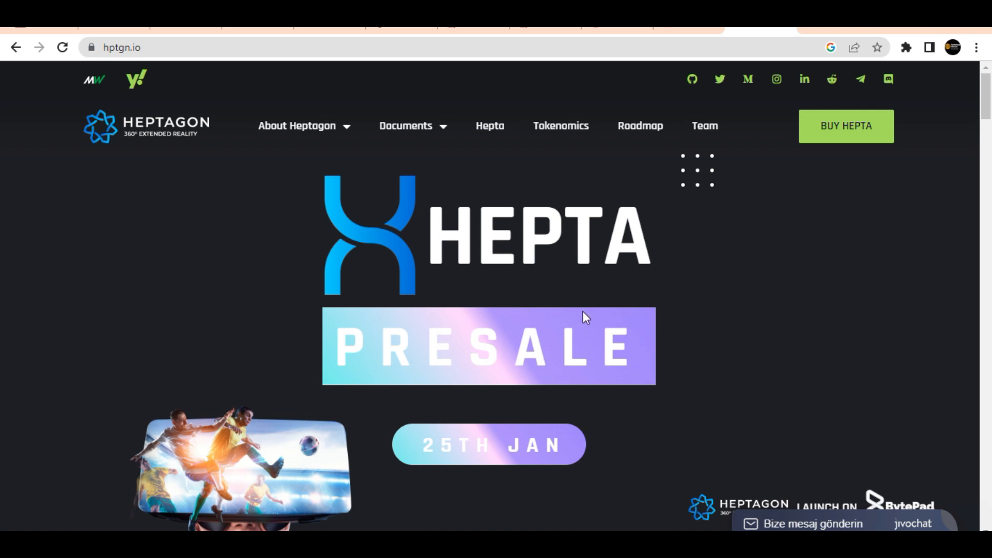
mouse_move(594, 317)
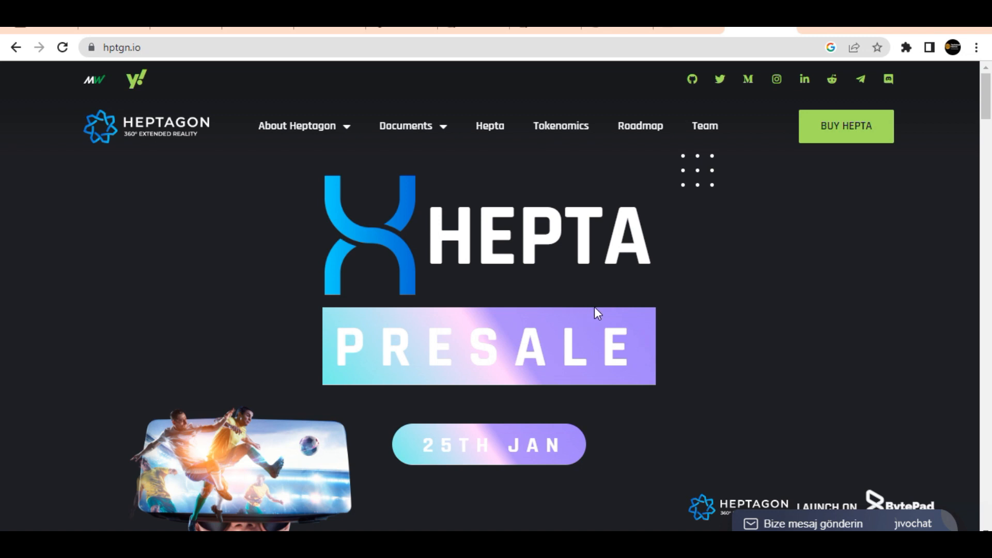
mouse_move(622, 330)
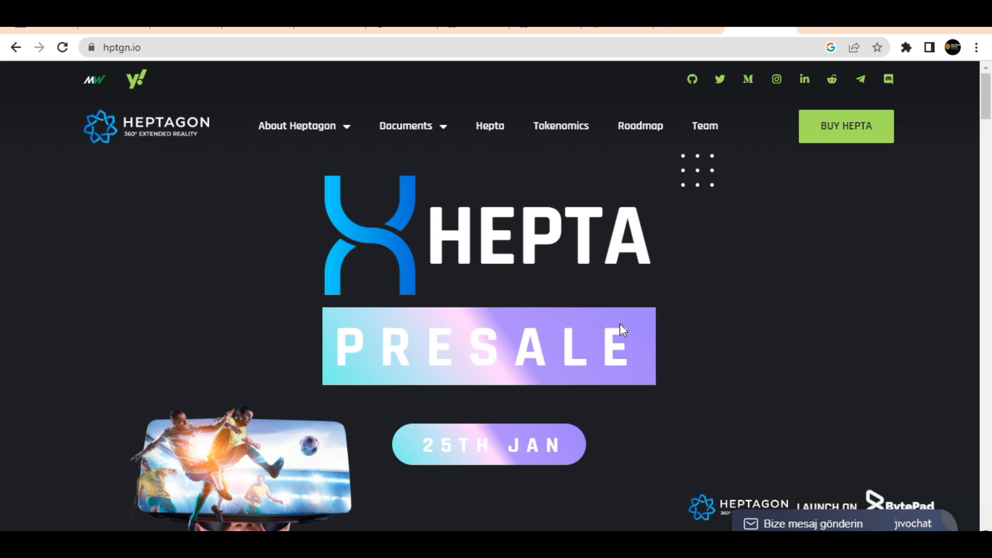
mouse_move(695, 343)
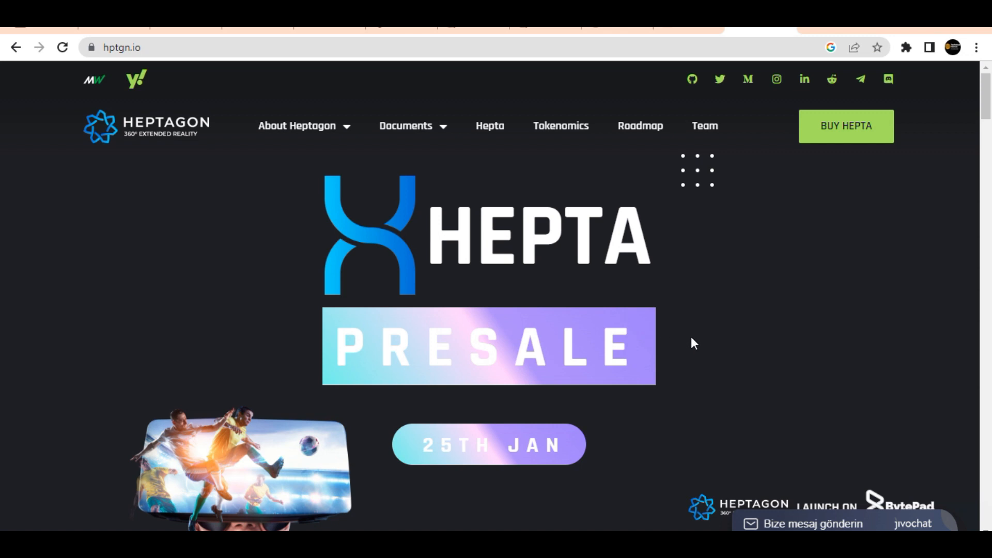
mouse_move(715, 344)
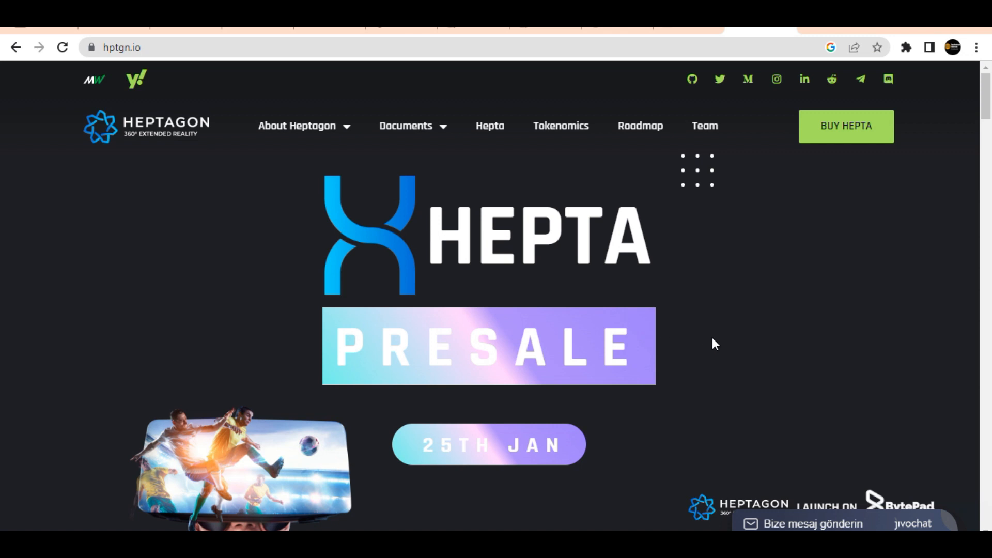
scroll(down, 3)
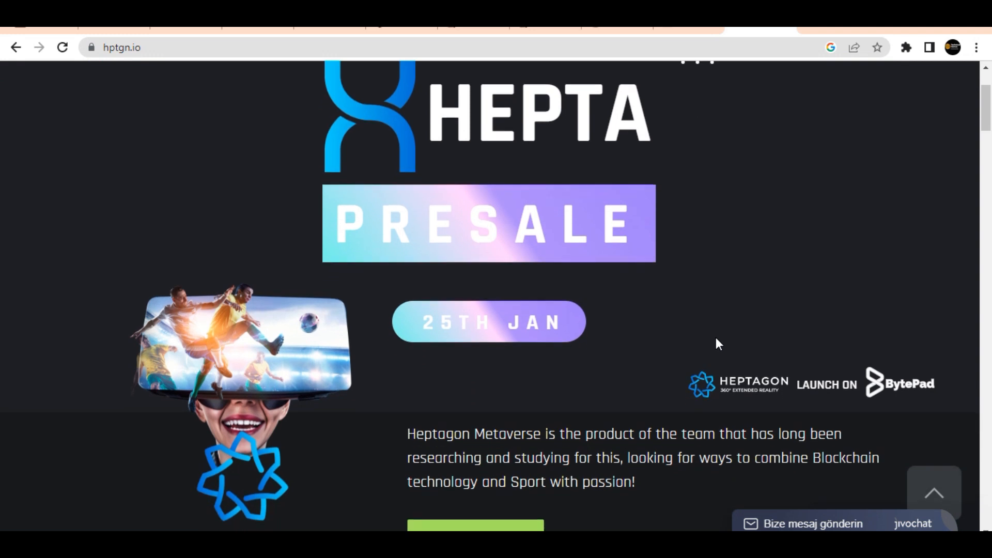
scroll(down, 3)
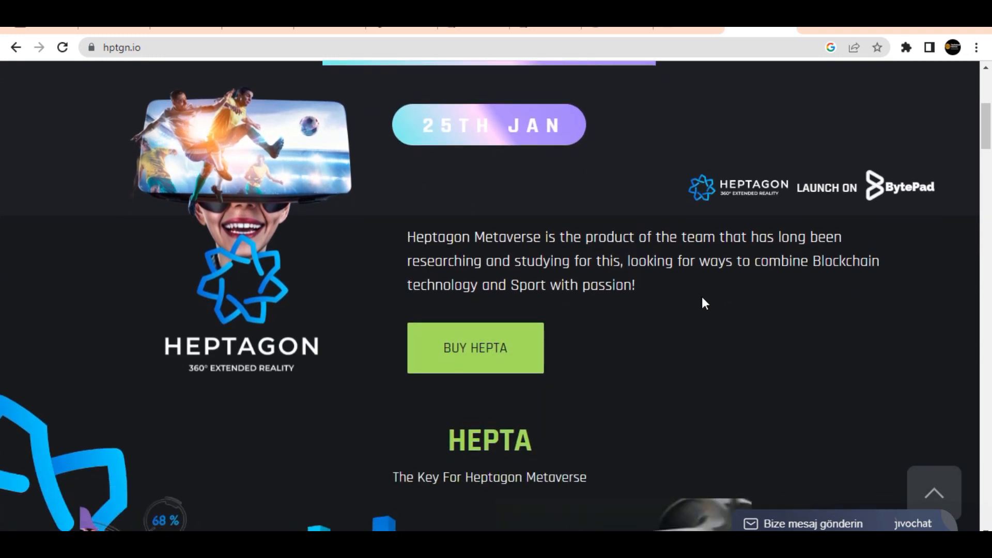
mouse_move(701, 285)
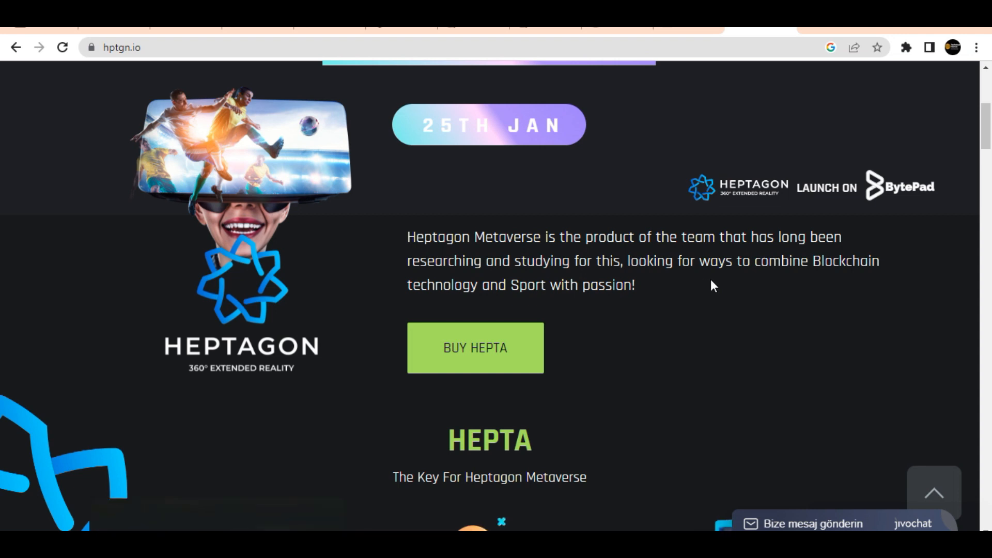
mouse_move(733, 287)
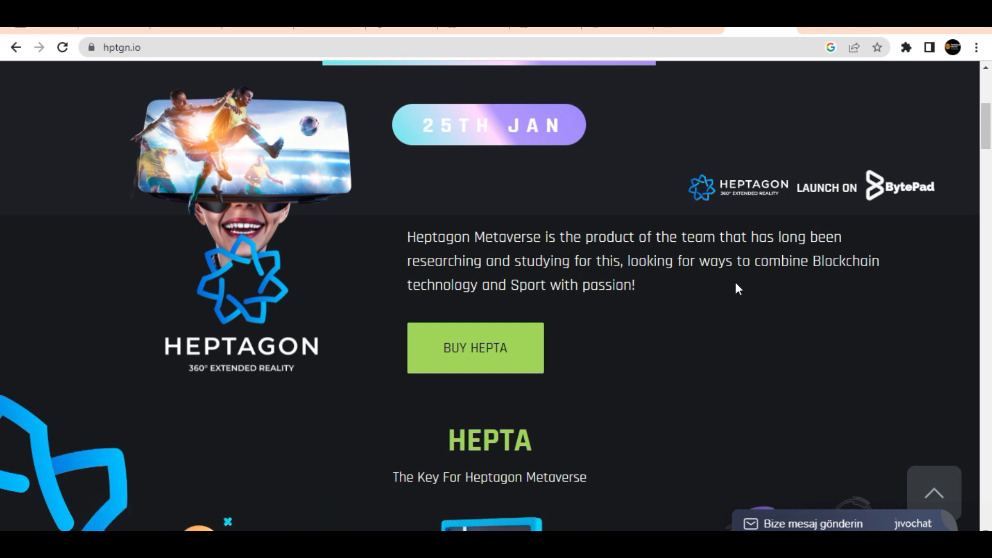
mouse_move(747, 288)
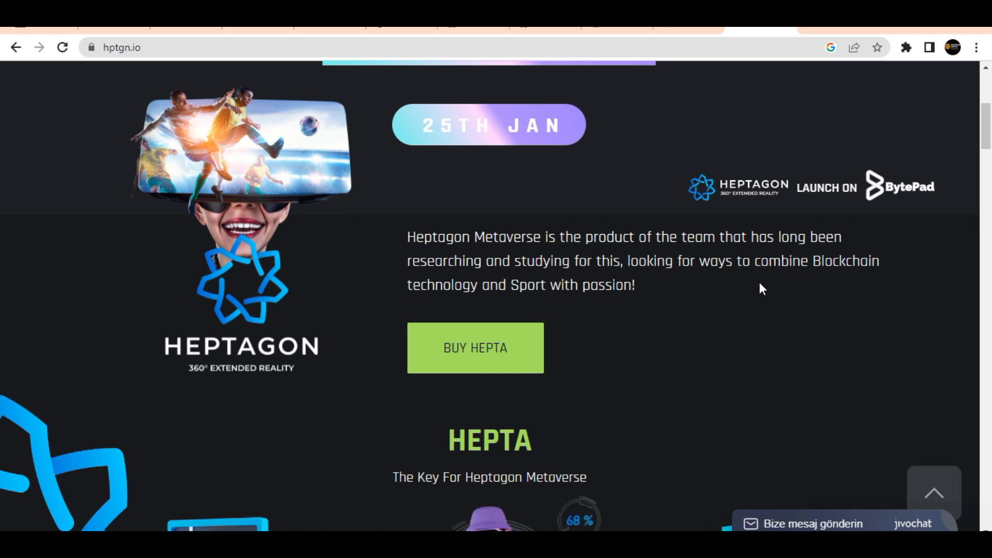
mouse_move(771, 288)
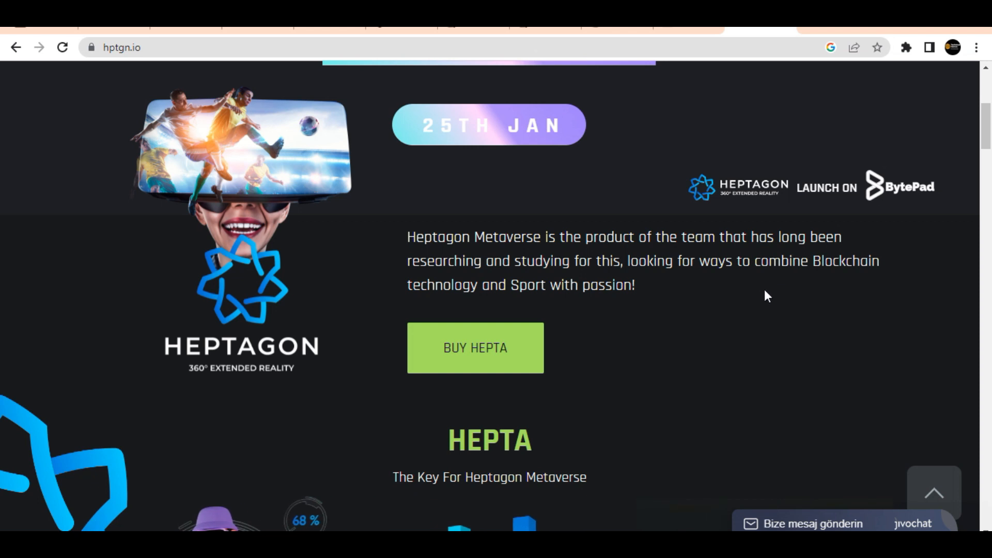
mouse_move(753, 282)
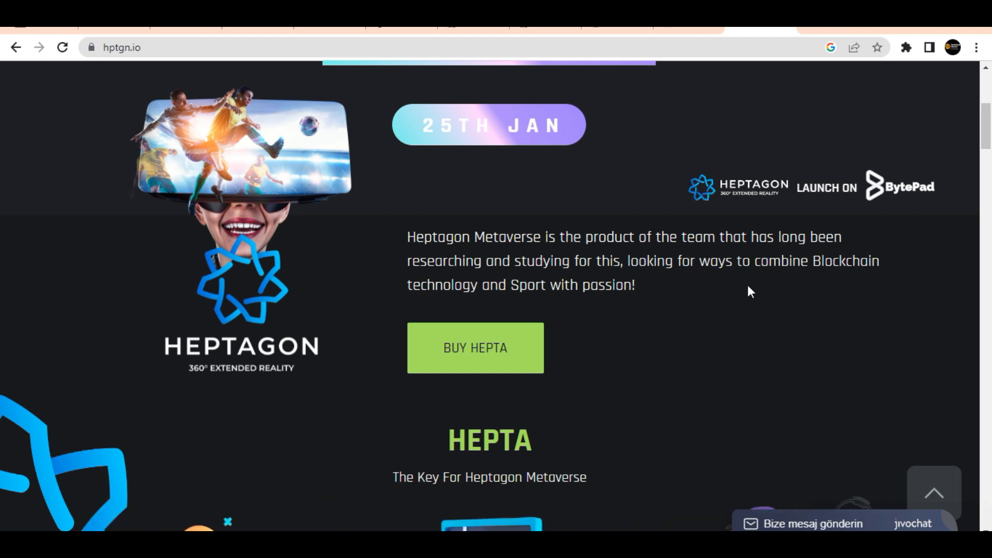
mouse_move(770, 294)
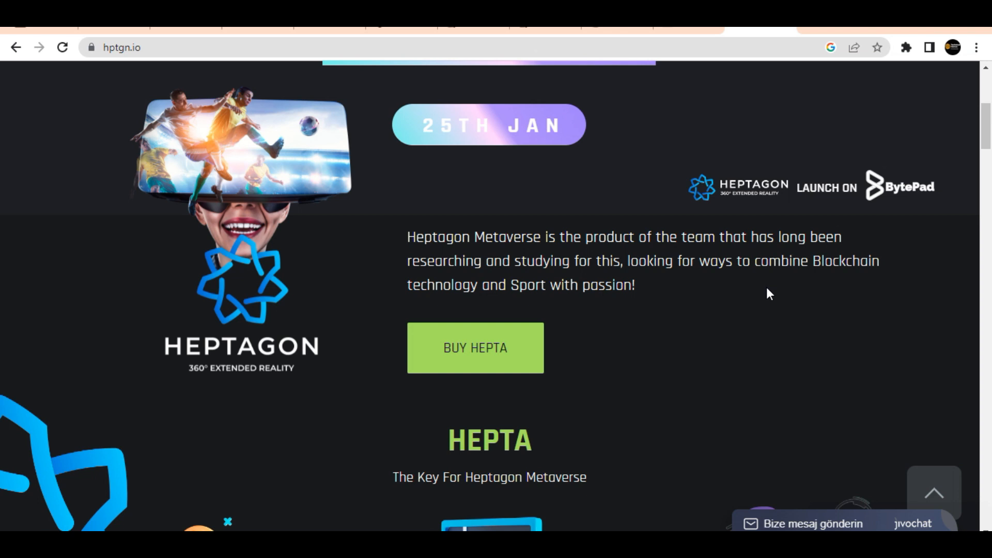
scroll(down, 3)
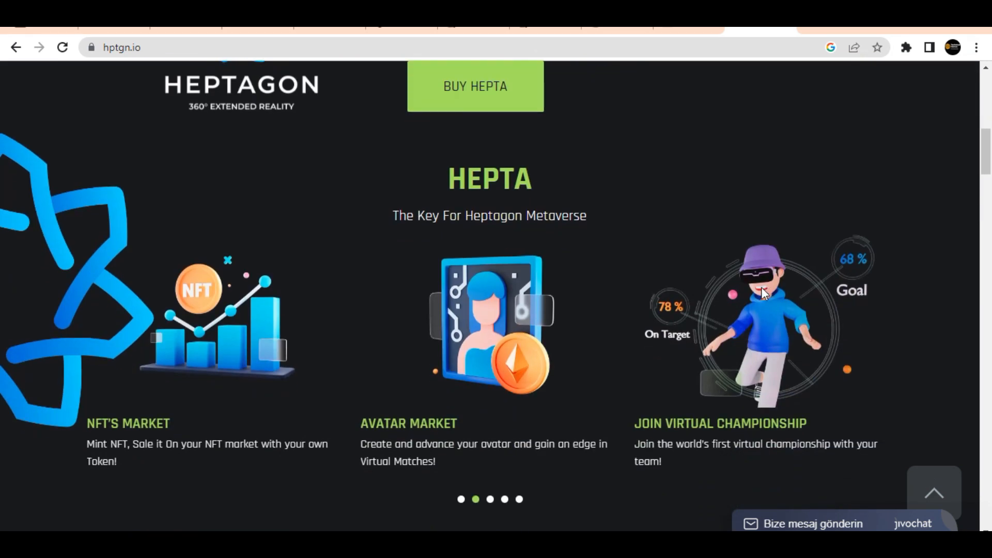
mouse_move(432, 462)
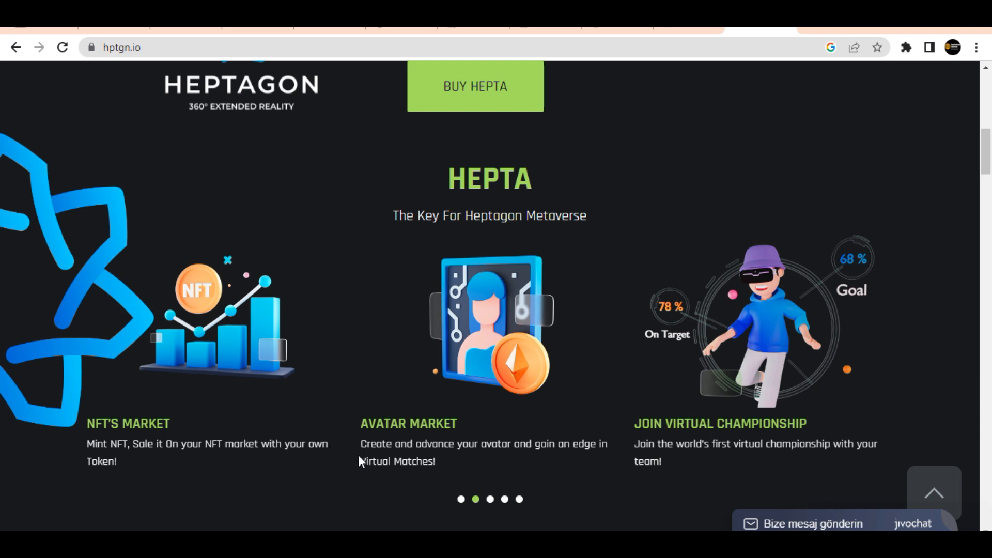
mouse_move(407, 460)
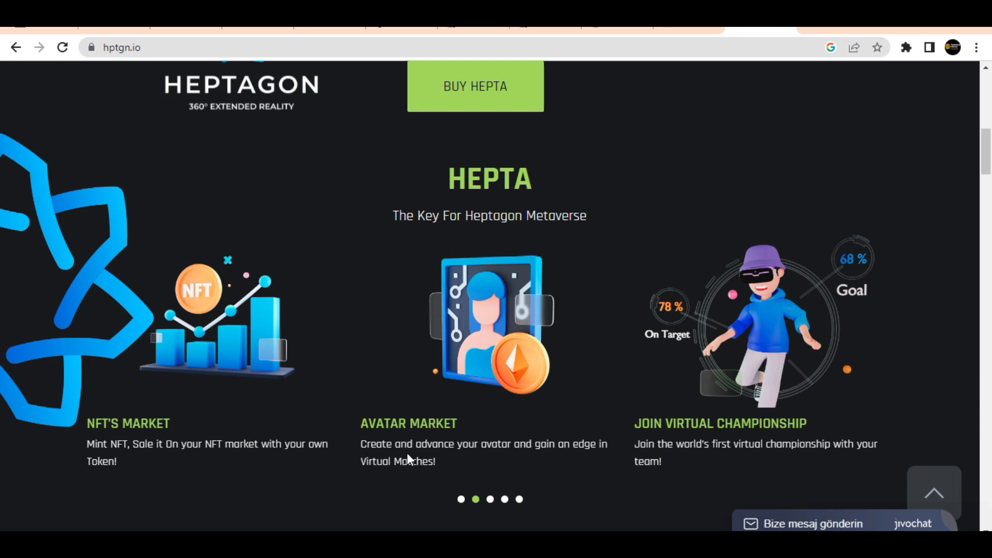
mouse_move(462, 460)
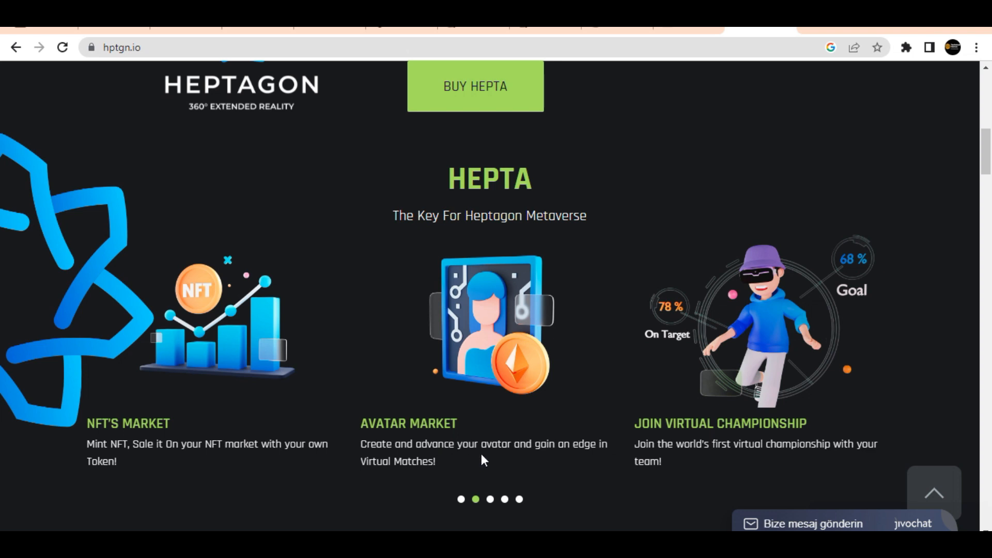
mouse_move(517, 461)
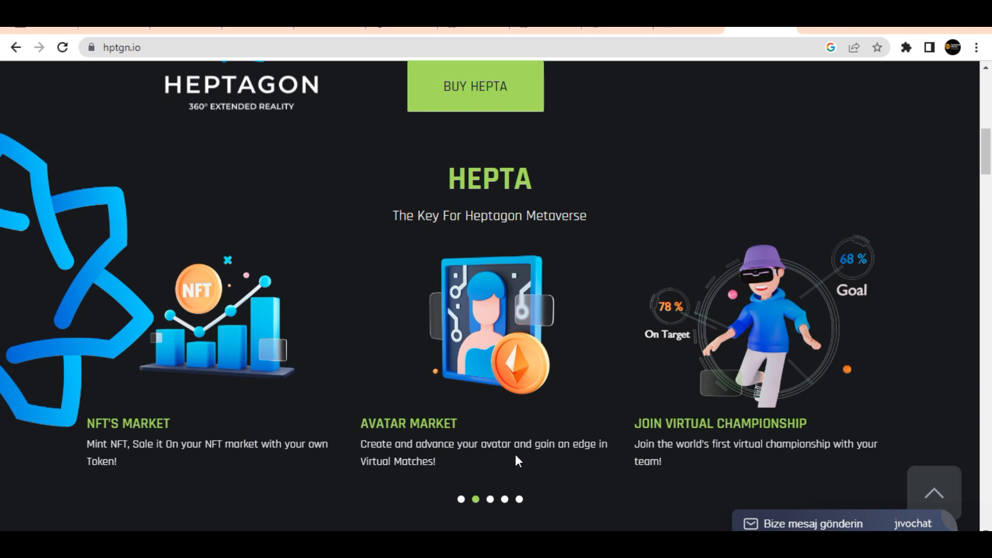
mouse_move(544, 469)
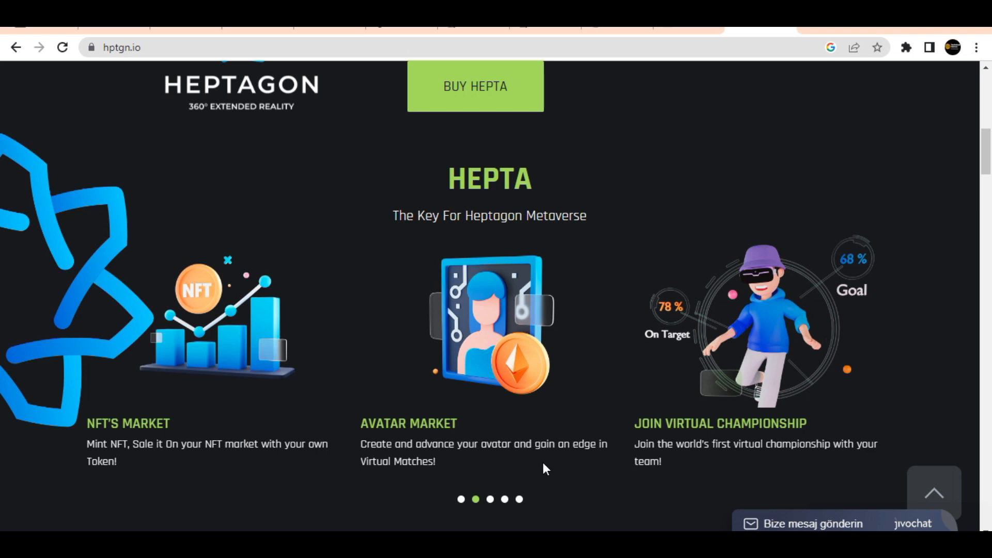
mouse_move(575, 487)
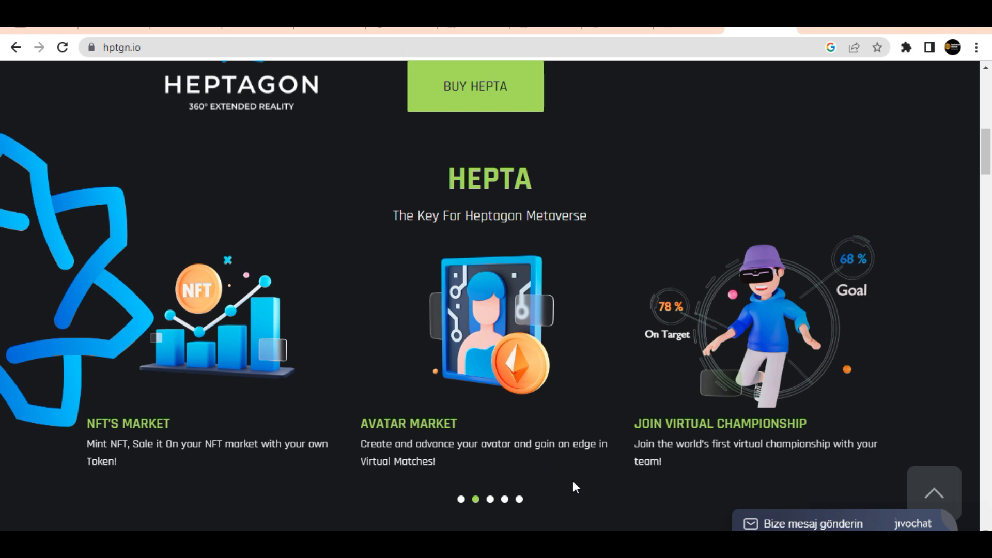
mouse_move(618, 487)
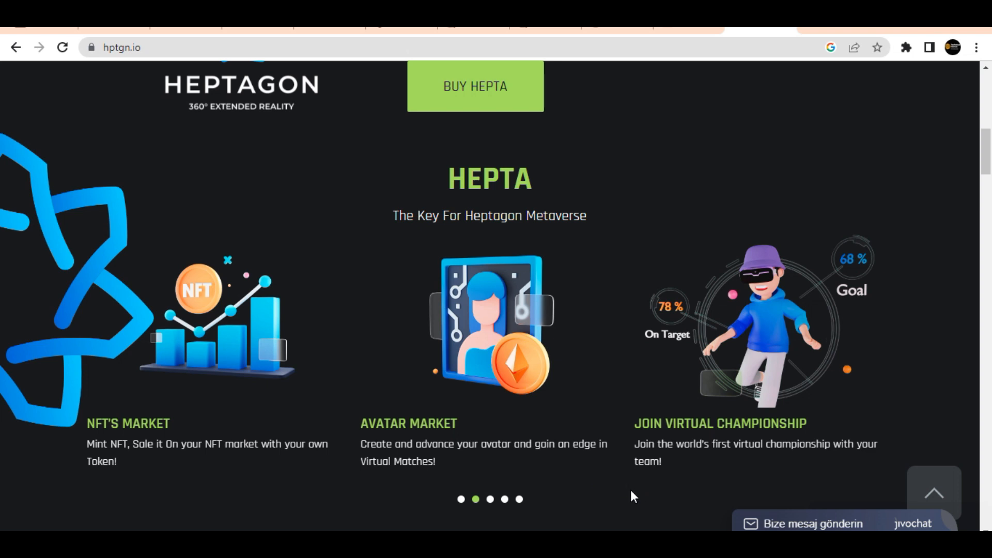
mouse_move(716, 445)
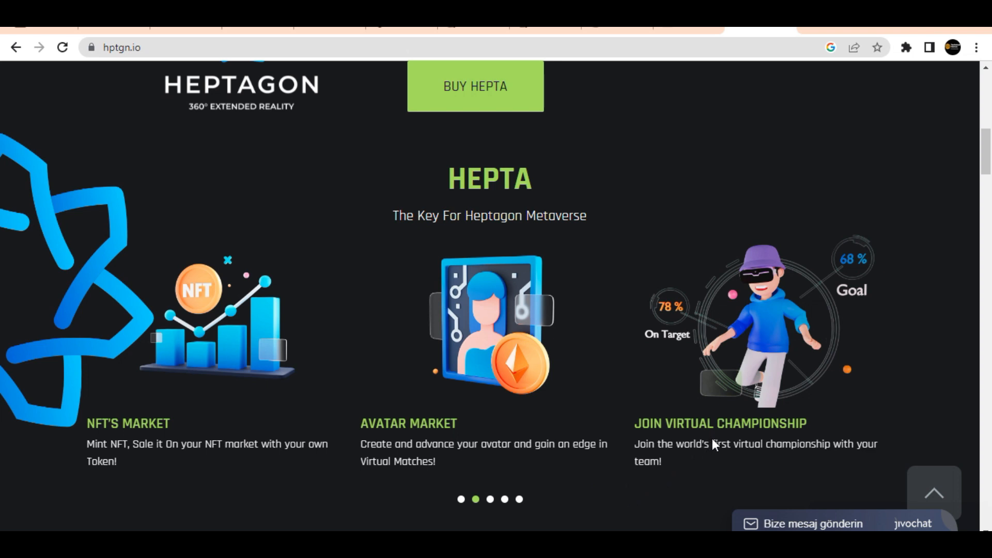
mouse_move(733, 435)
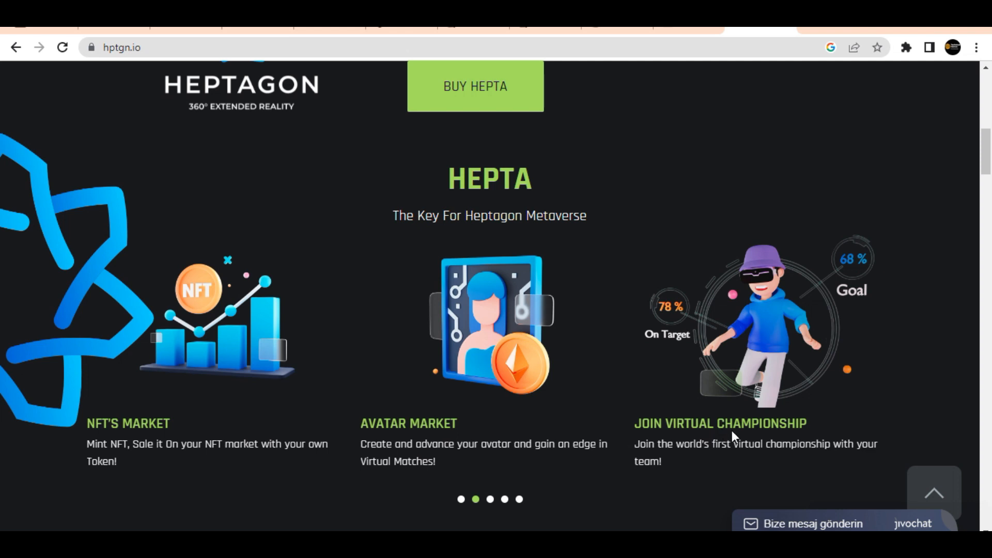
mouse_move(736, 438)
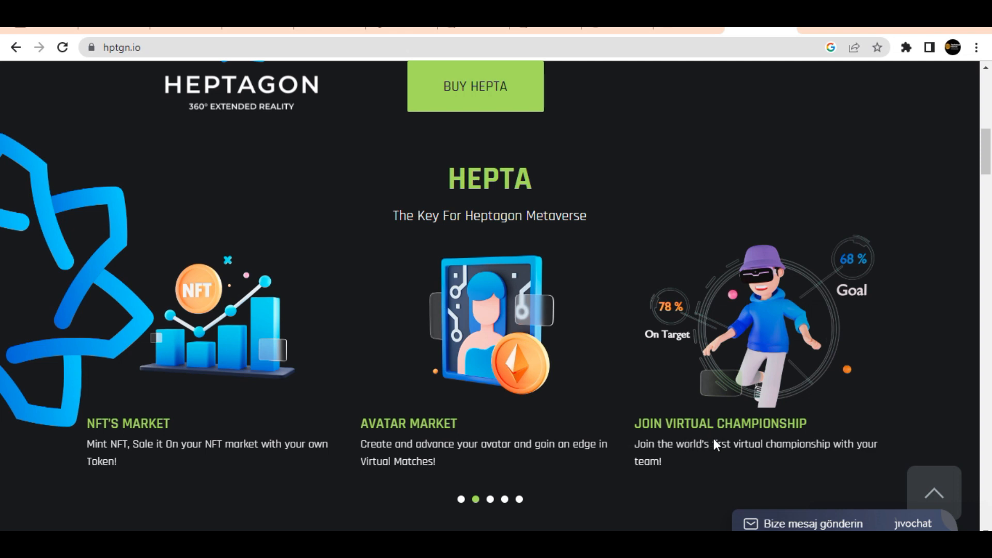
scroll(down, 3)
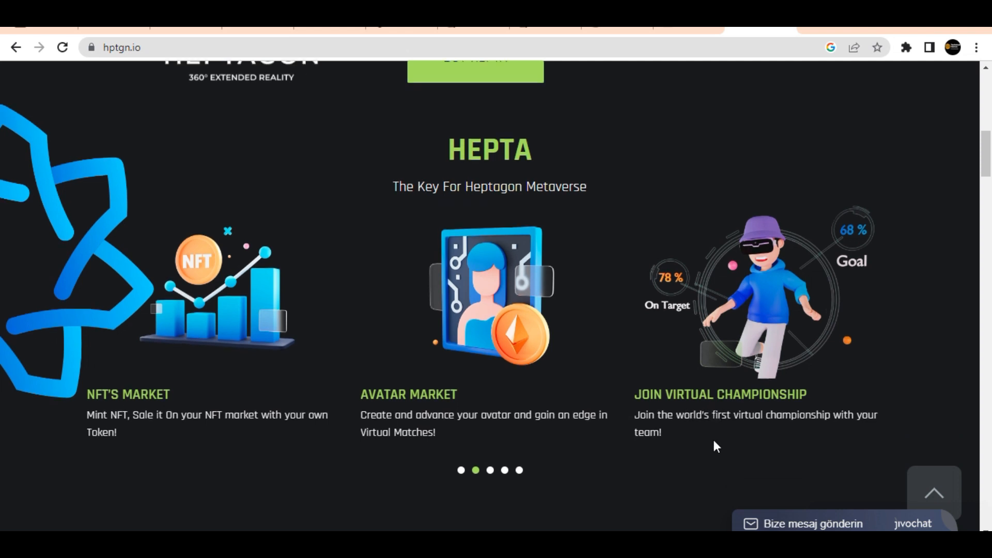
scroll(down, 3)
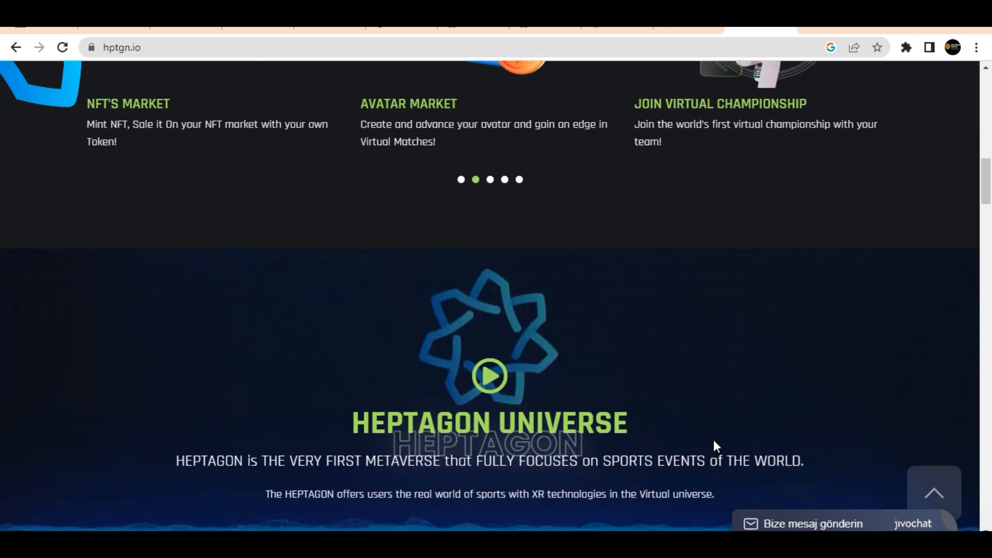
scroll(down, 3)
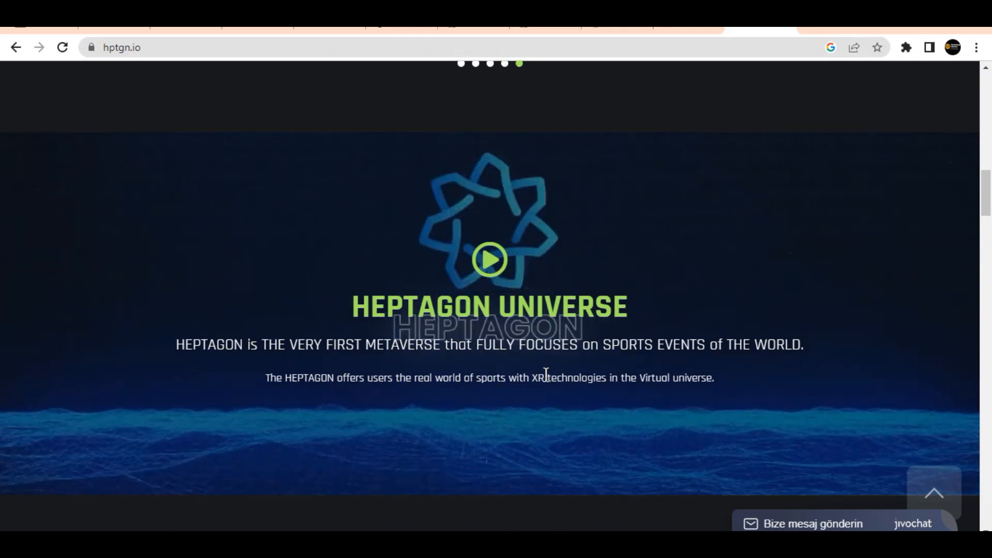
scroll(down, 3)
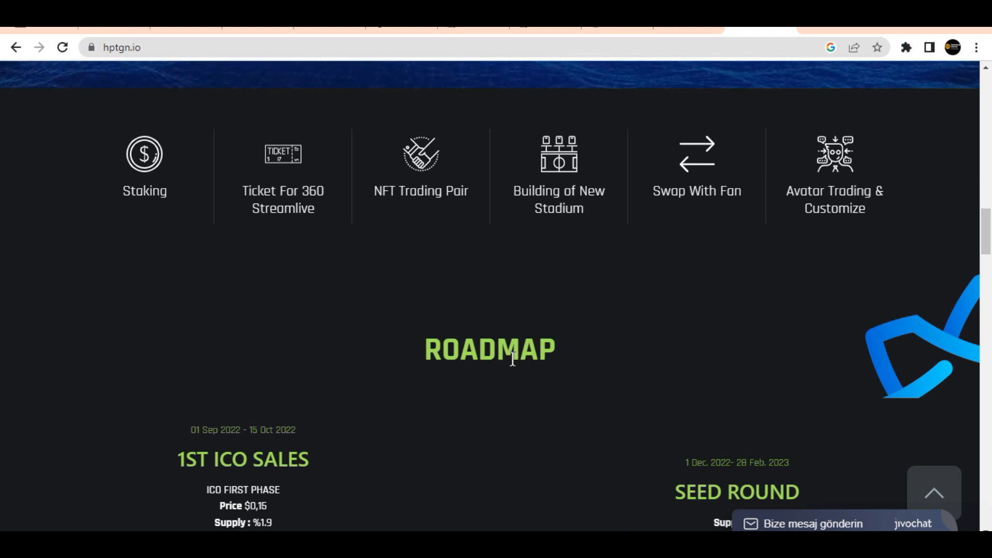
mouse_move(496, 309)
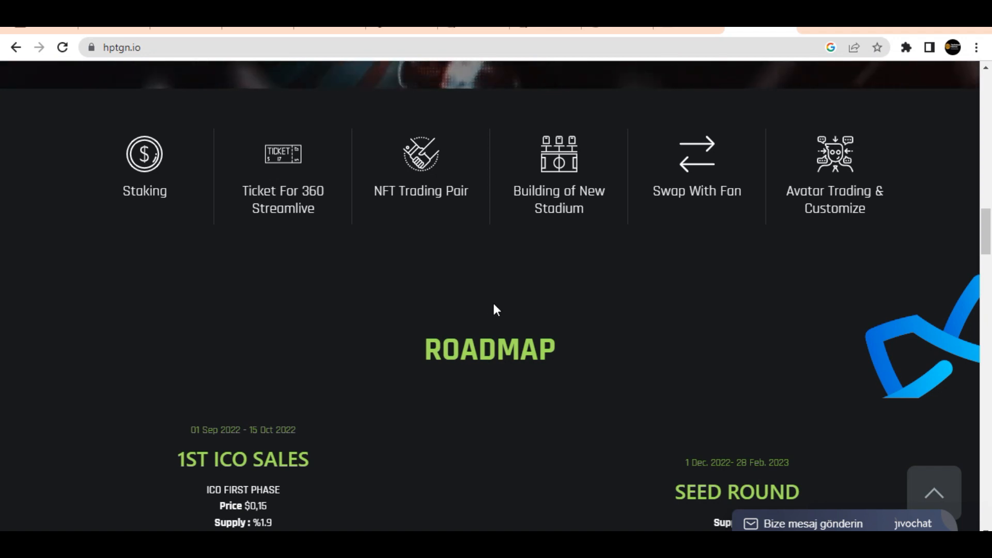
mouse_move(529, 273)
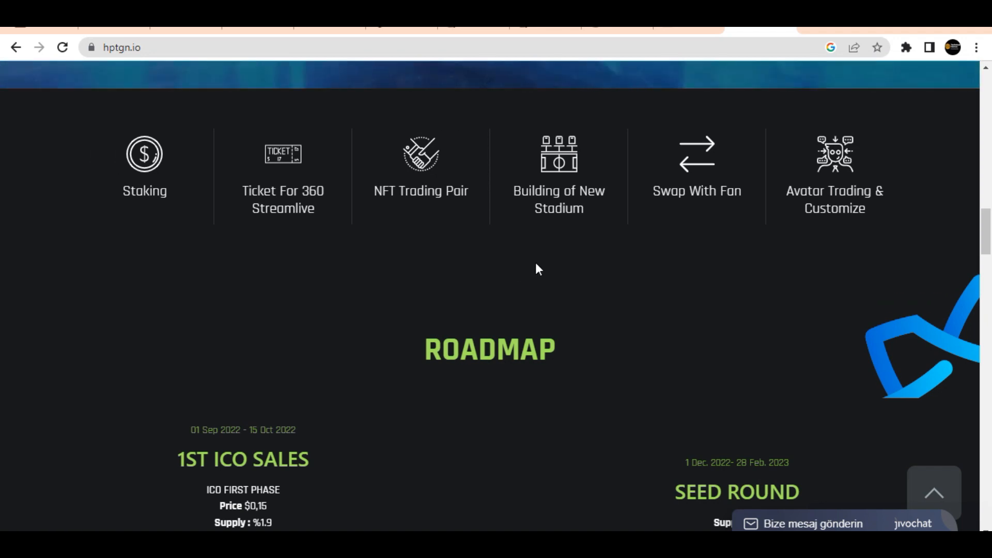
scroll(down, 3)
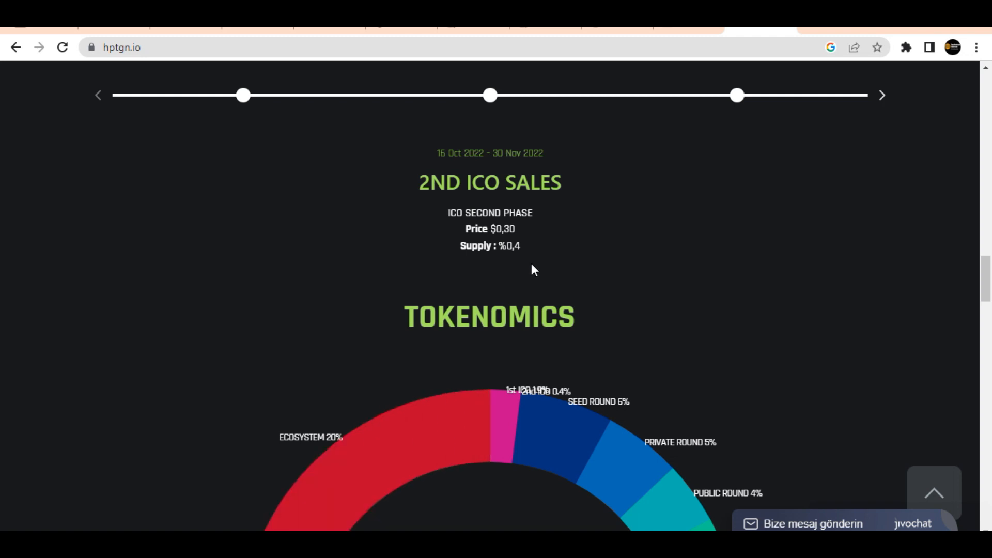
mouse_move(544, 274)
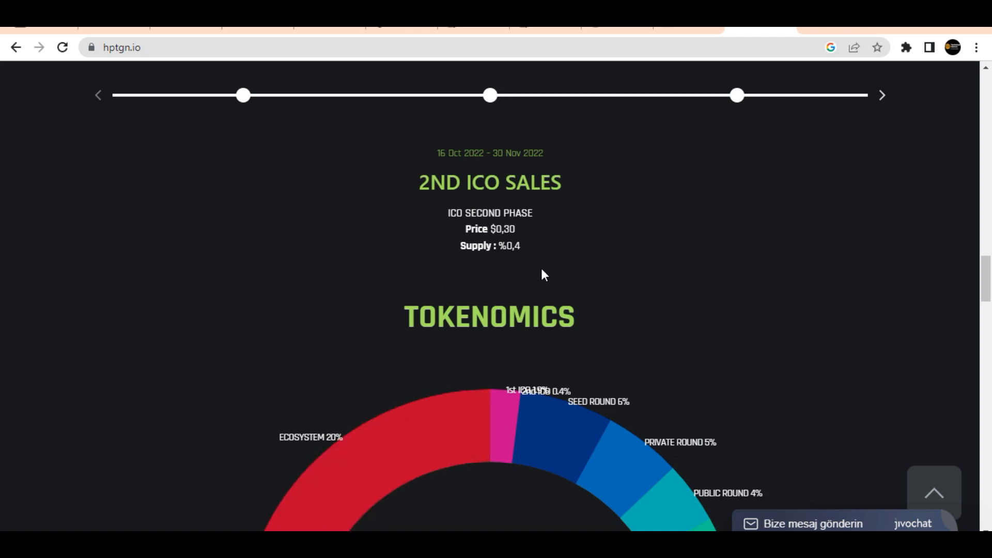
mouse_move(536, 279)
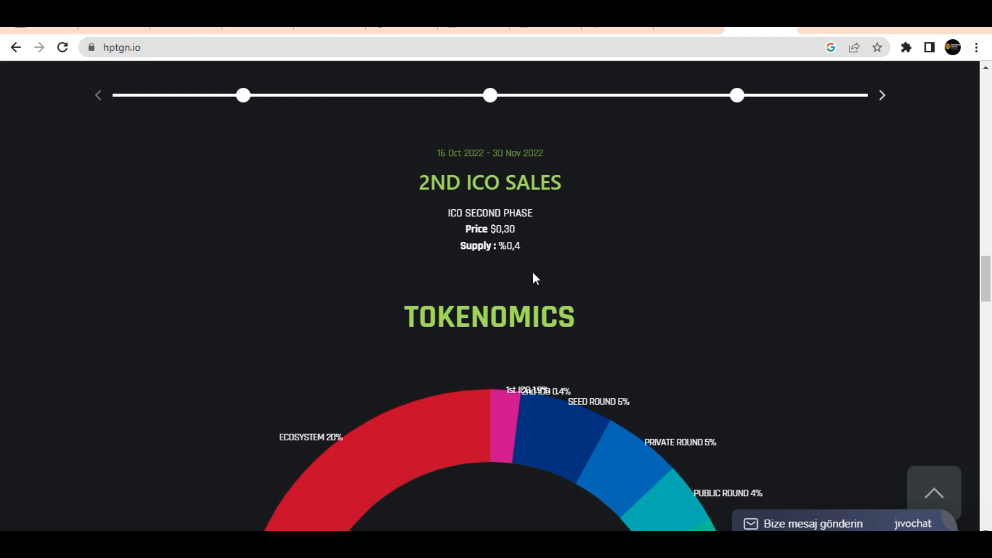
scroll(down, 3)
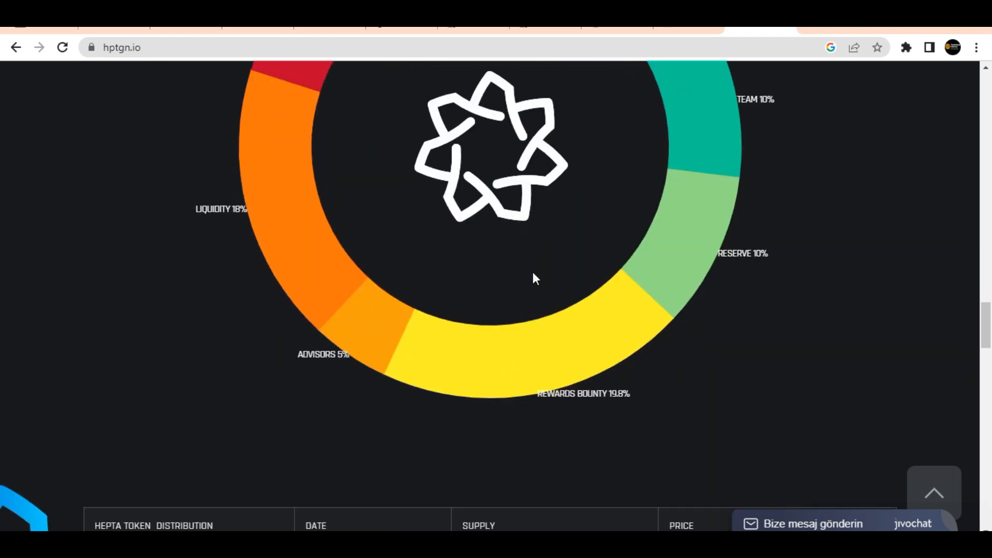
scroll(down, 3)
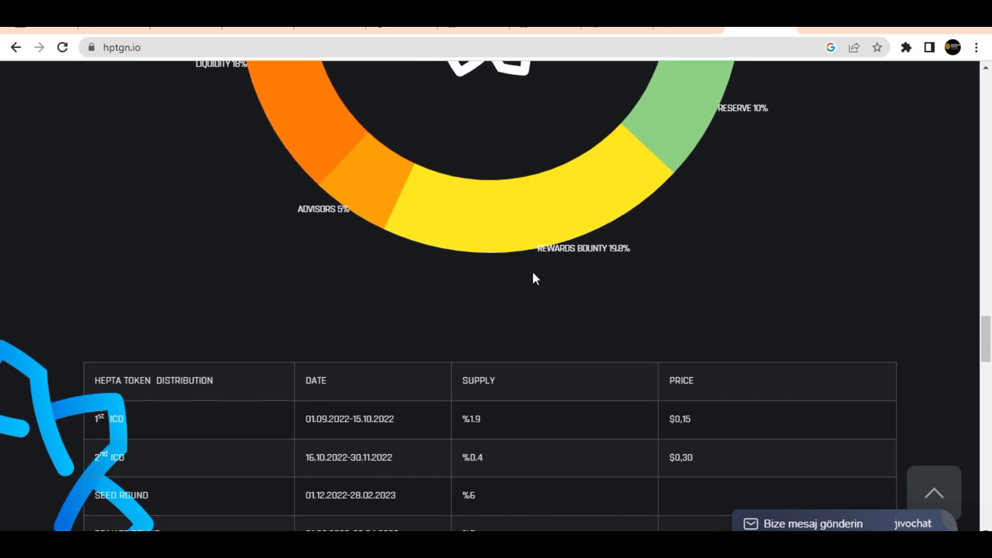
mouse_move(434, 403)
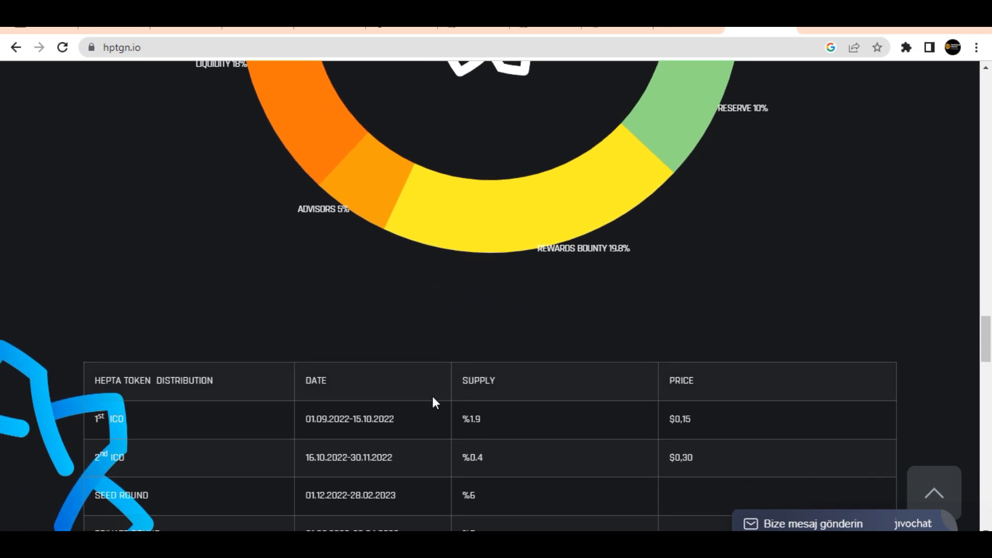
mouse_move(453, 405)
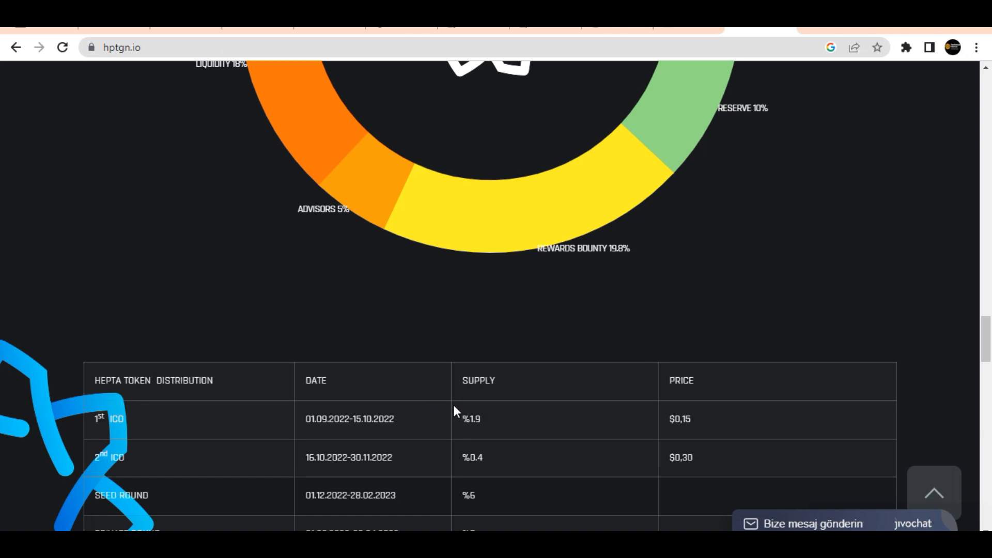
mouse_move(465, 421)
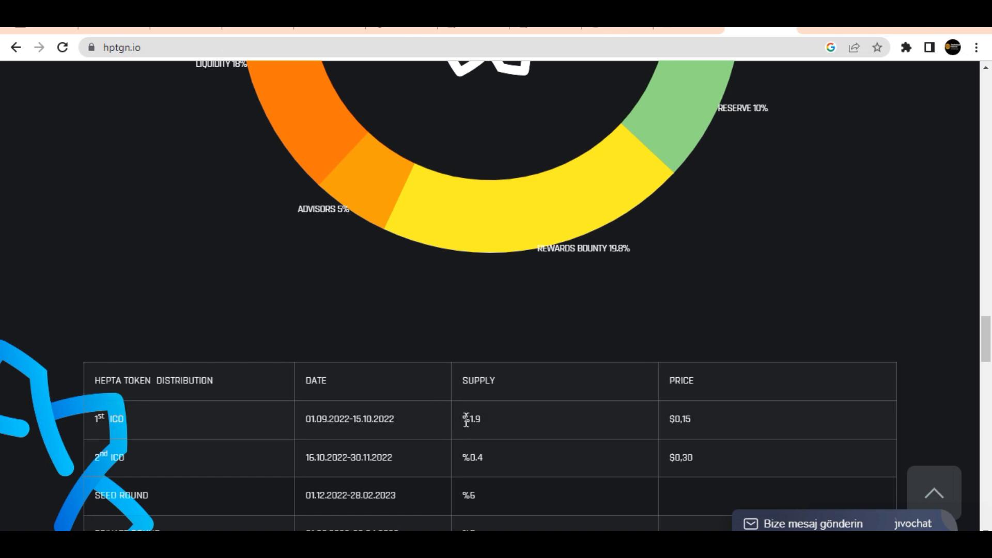
scroll(down, 3)
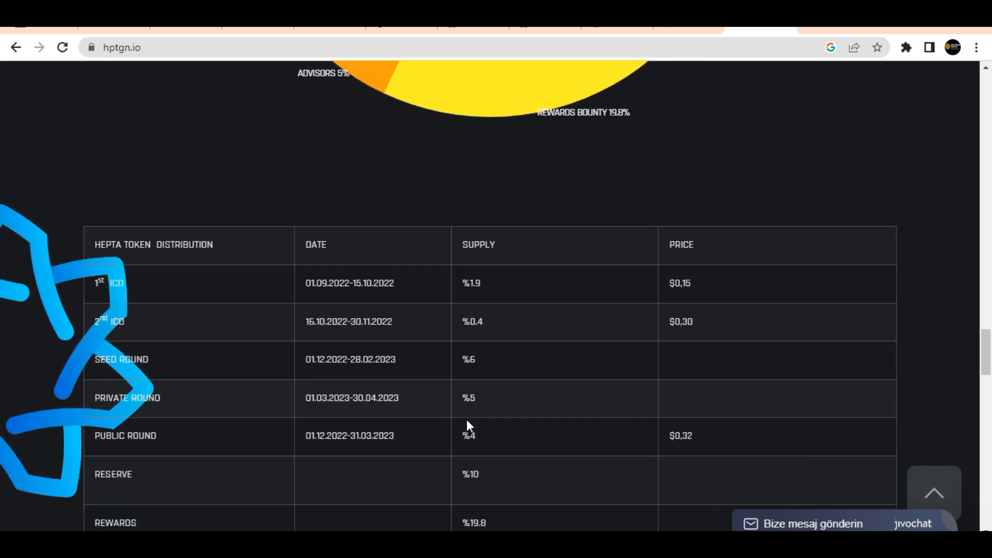
scroll(down, 3)
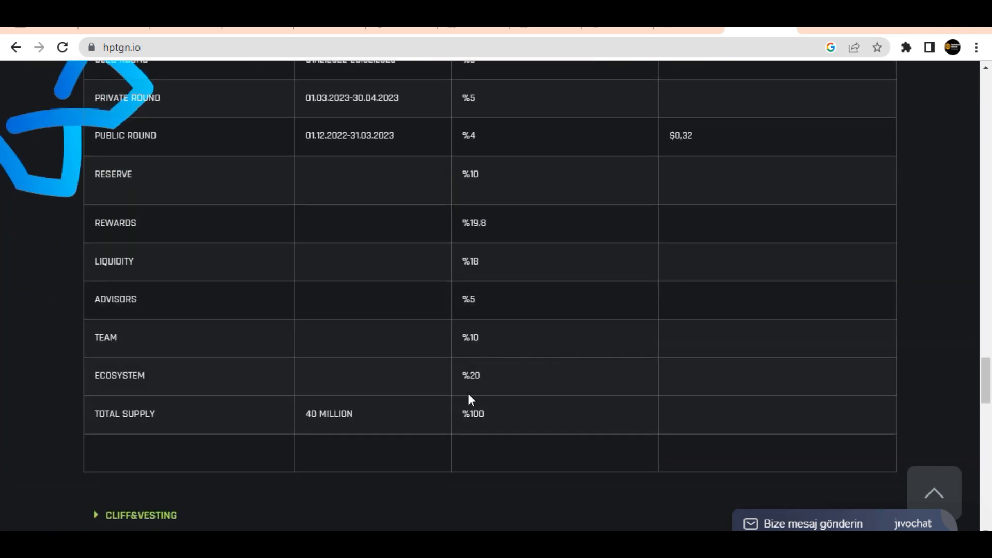
mouse_move(477, 405)
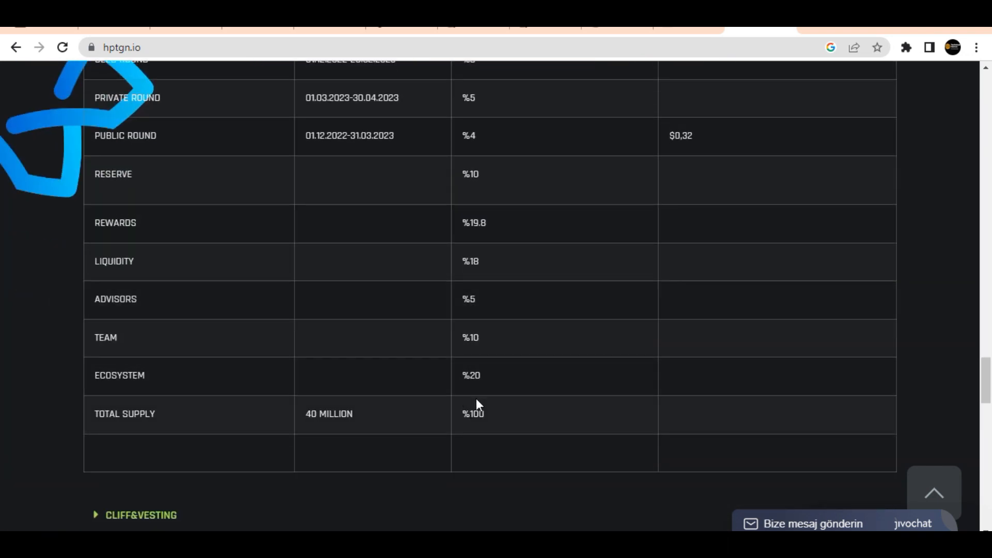
mouse_move(435, 415)
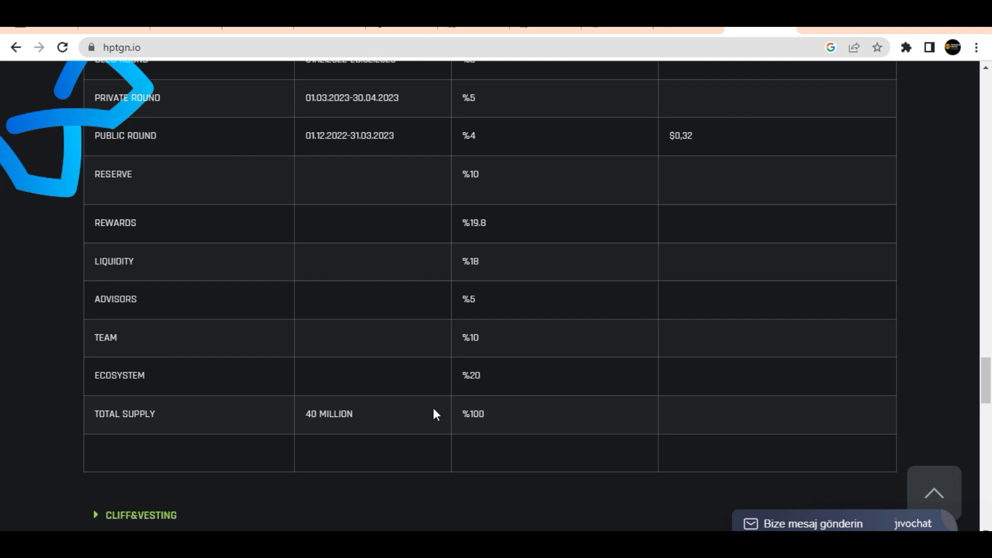
mouse_move(464, 409)
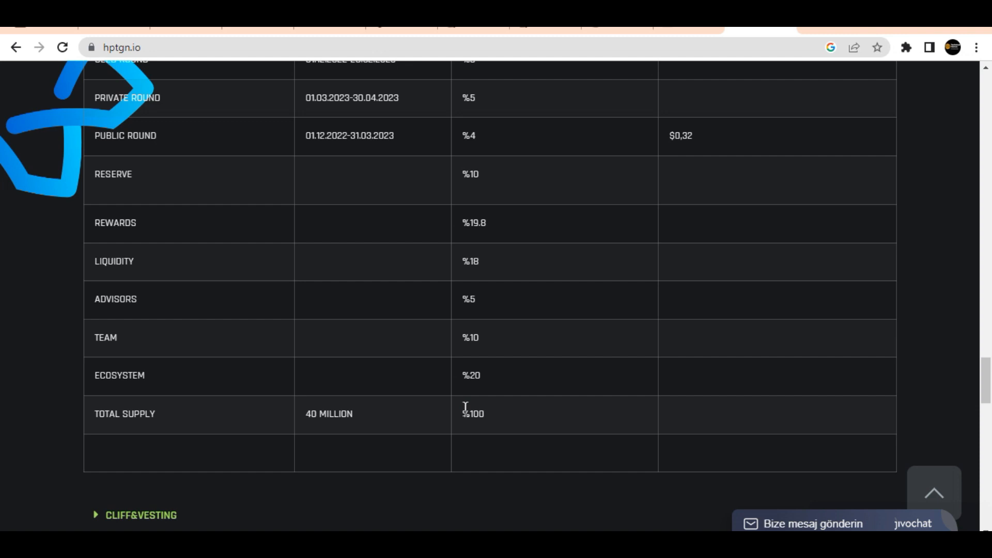
mouse_move(491, 415)
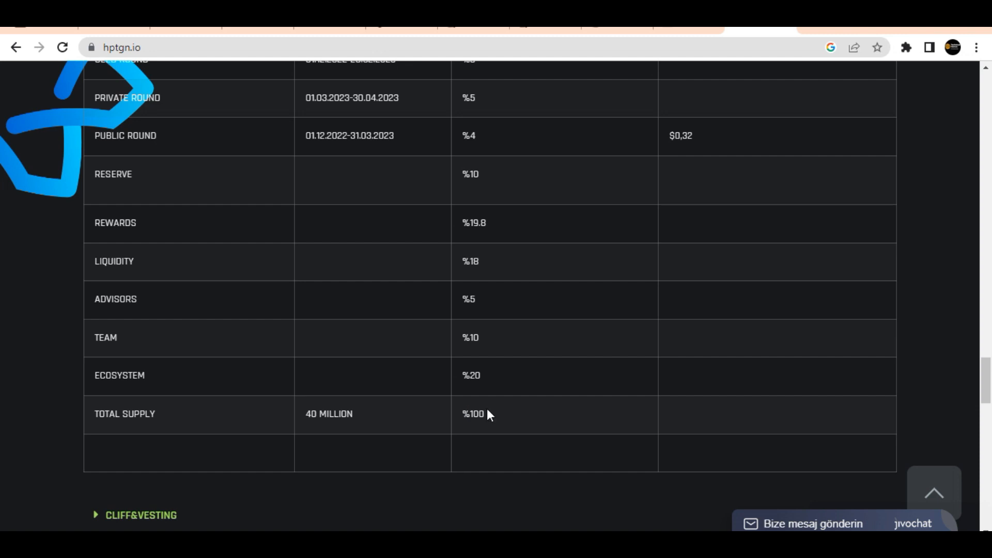
mouse_move(514, 414)
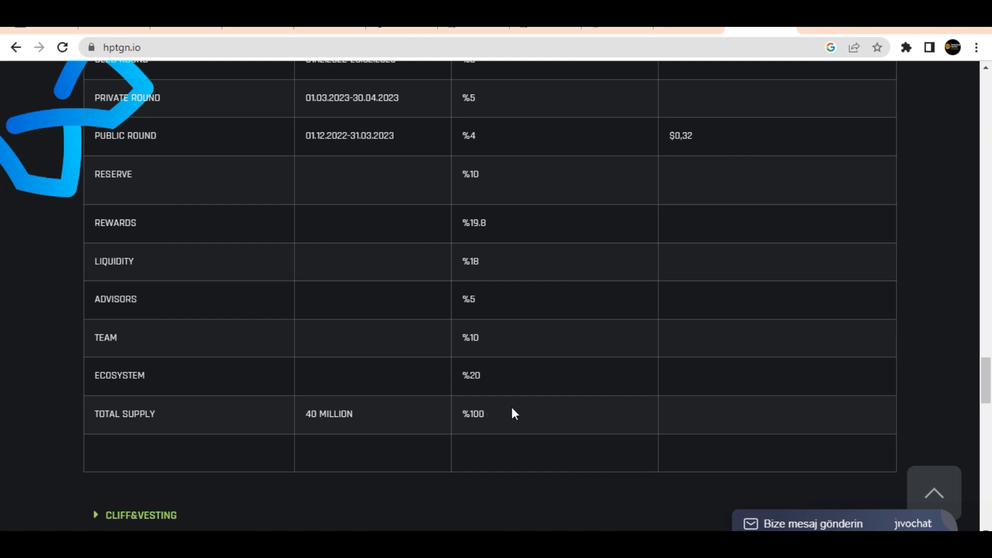
mouse_move(519, 415)
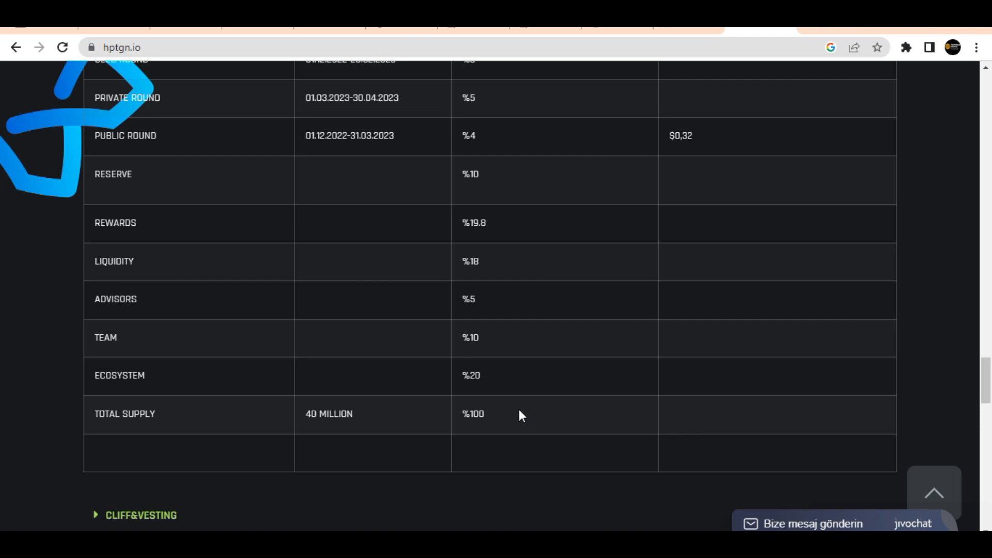
mouse_move(537, 411)
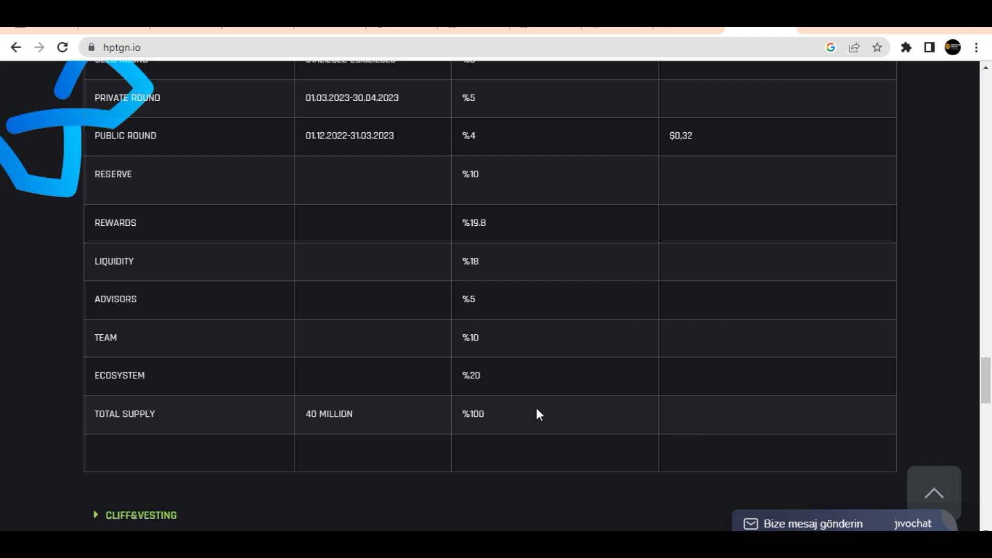
mouse_move(563, 414)
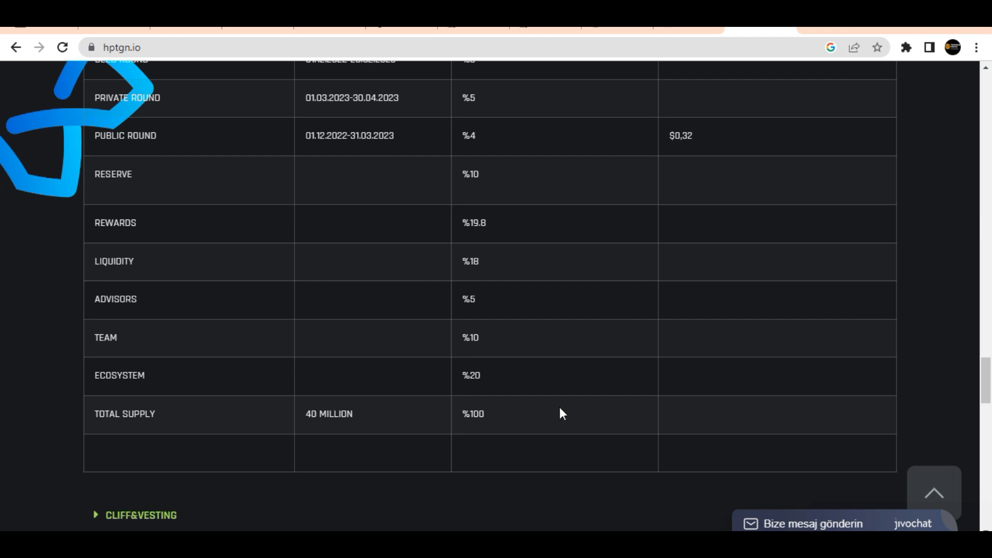
mouse_move(605, 415)
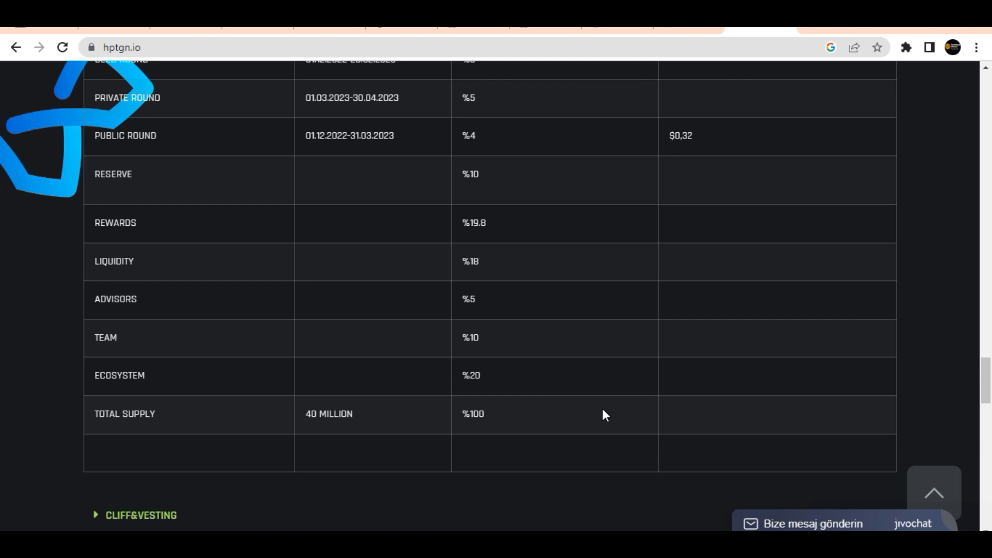
mouse_move(598, 421)
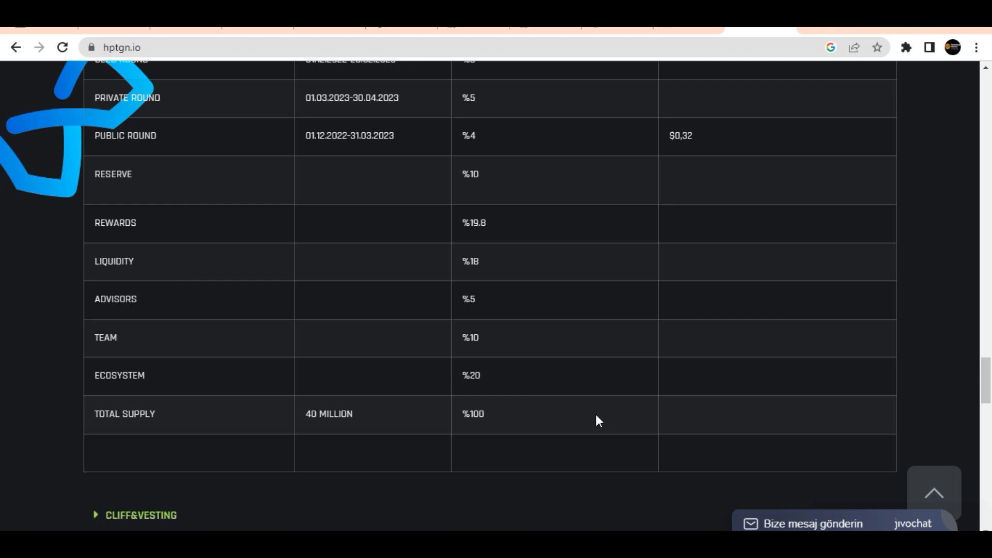
mouse_move(607, 418)
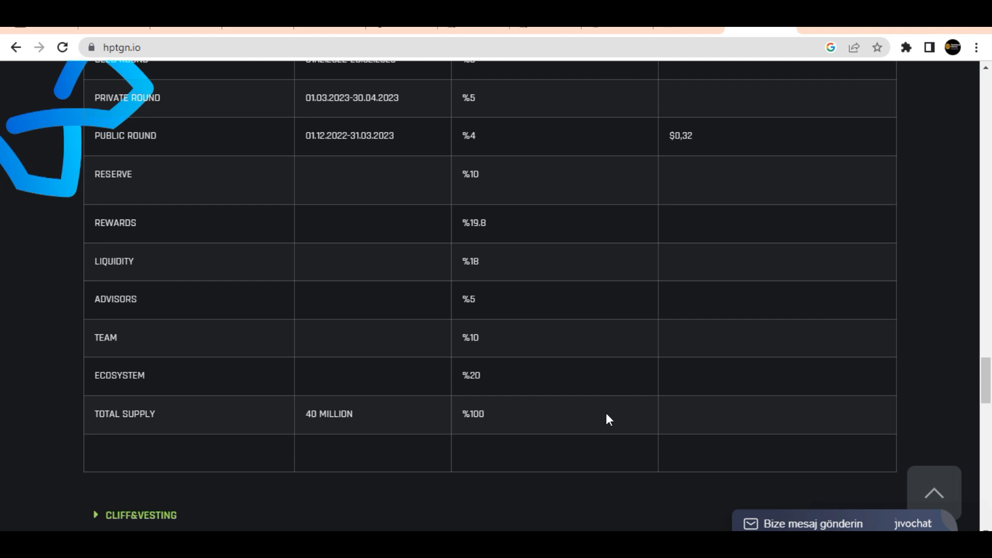
mouse_move(653, 418)
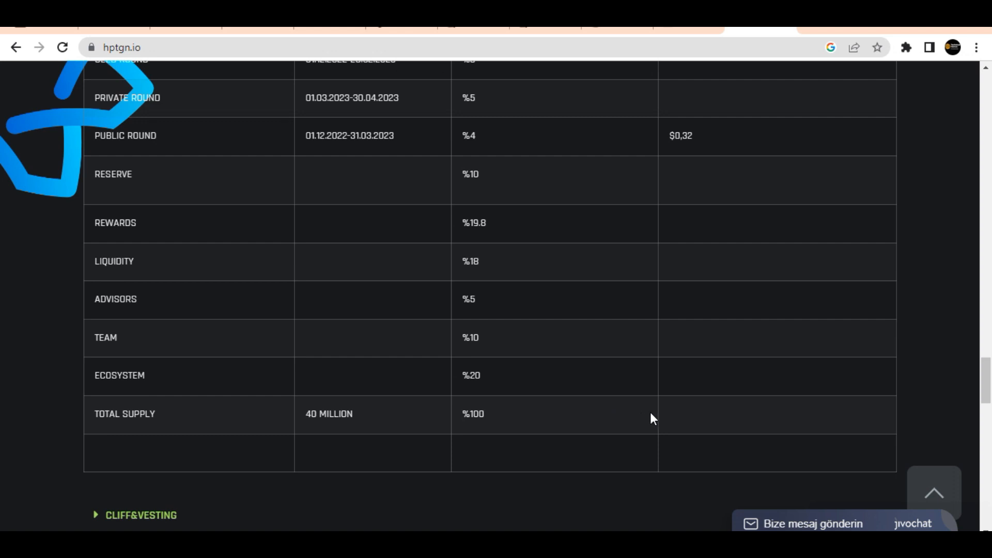
mouse_move(663, 419)
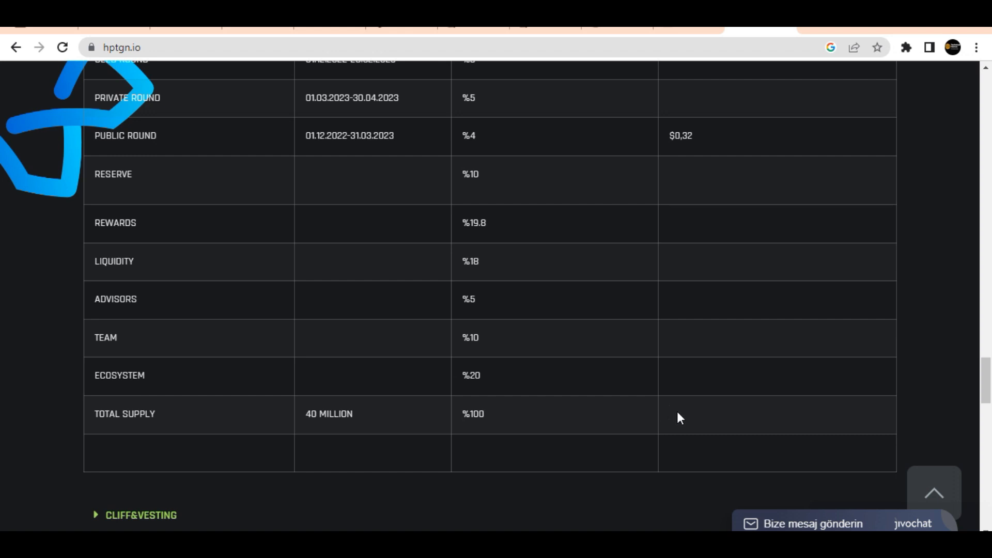
scroll(down, 3)
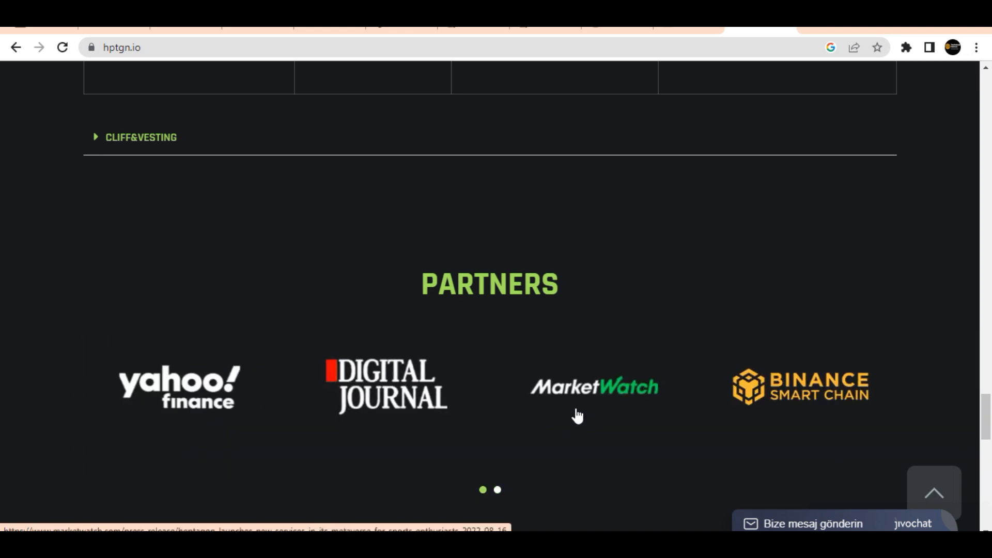
mouse_move(562, 422)
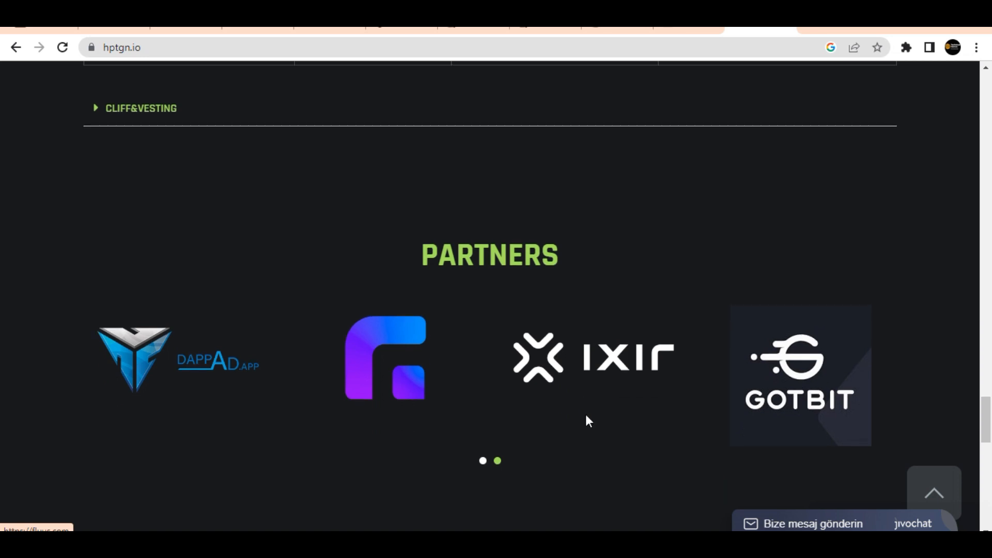
scroll(down, 3)
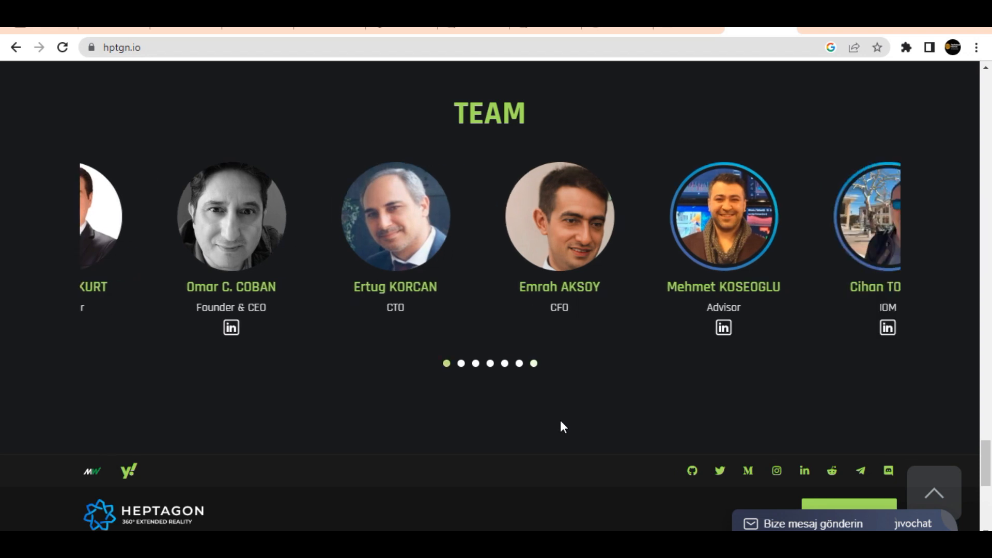
scroll(down, 3)
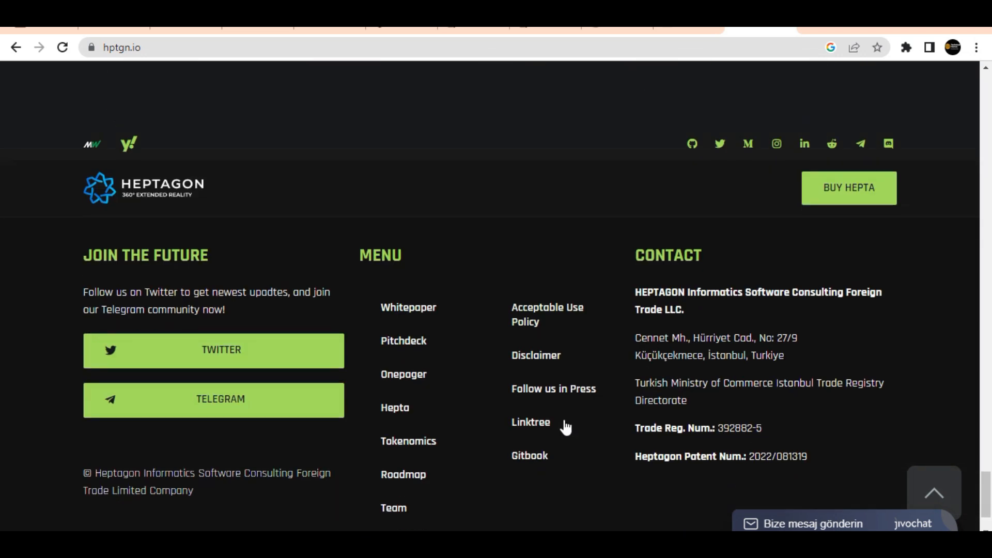
scroll(down, 3)
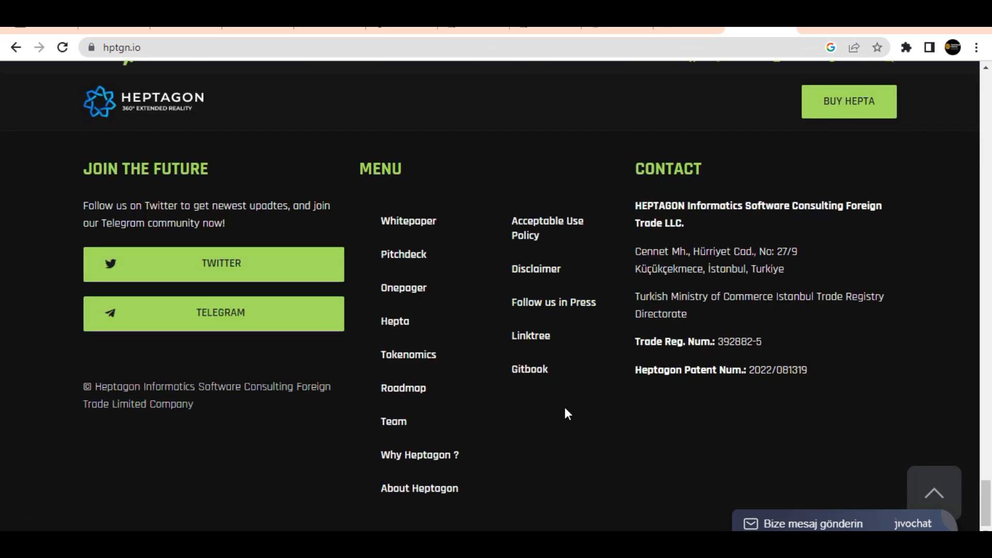
mouse_move(570, 413)
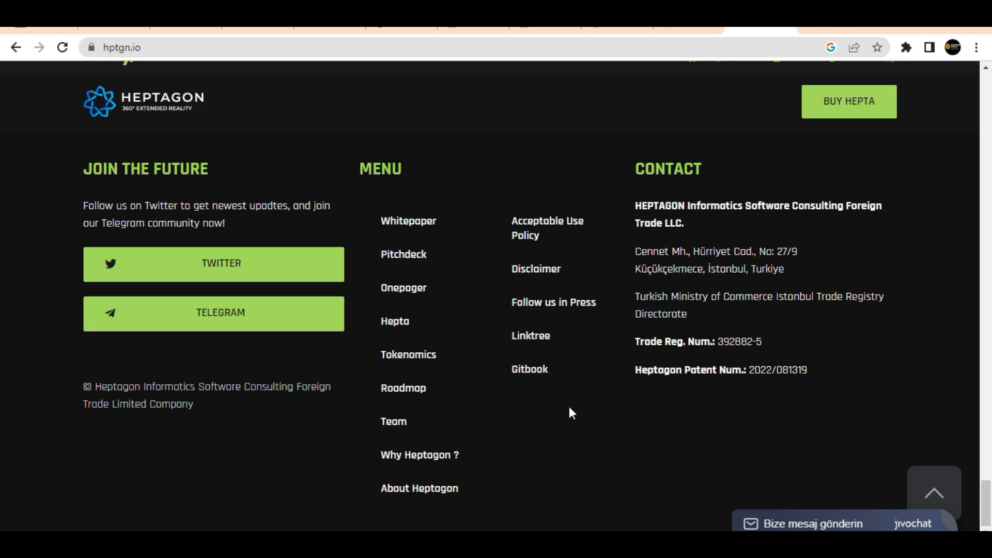
mouse_move(549, 383)
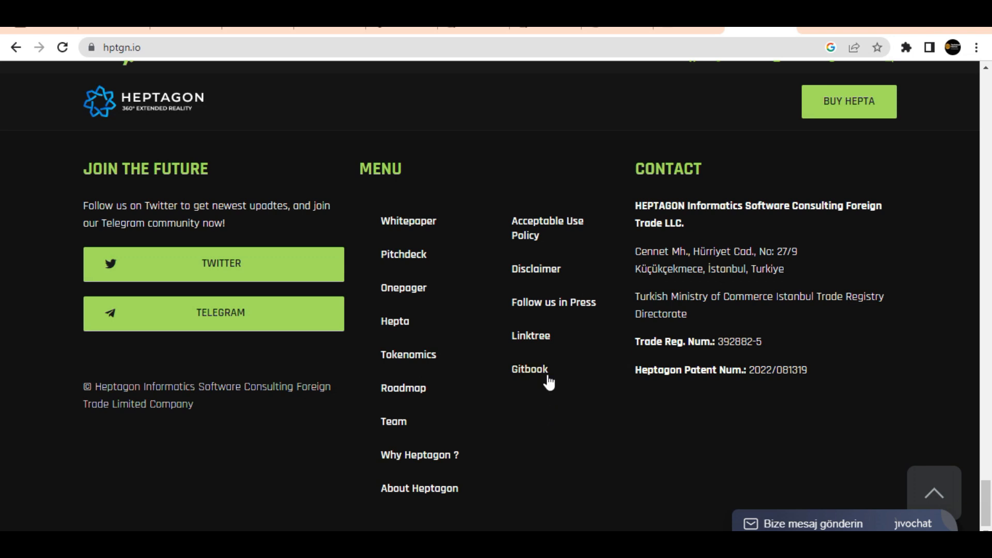
mouse_move(529, 370)
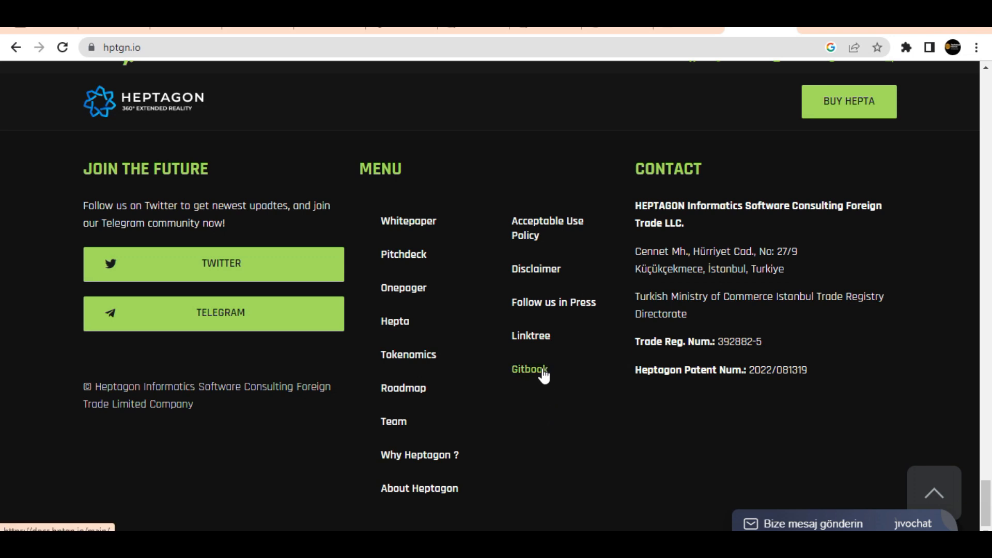
mouse_move(548, 381)
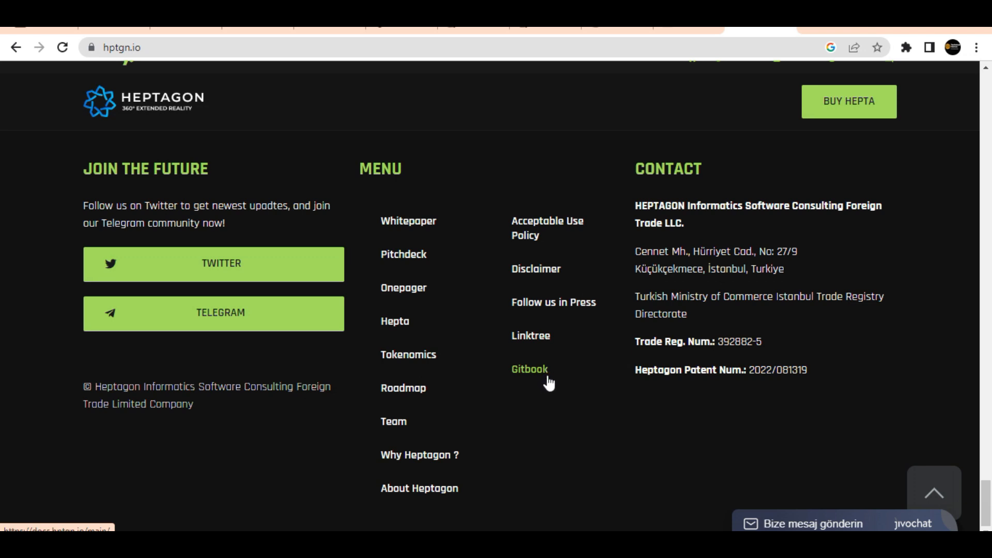
mouse_move(552, 389)
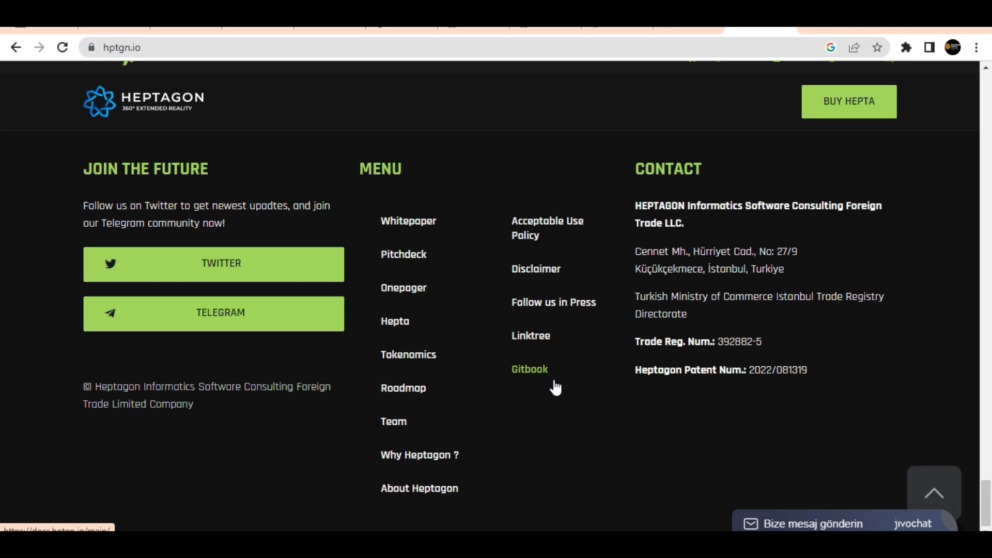
mouse_move(553, 386)
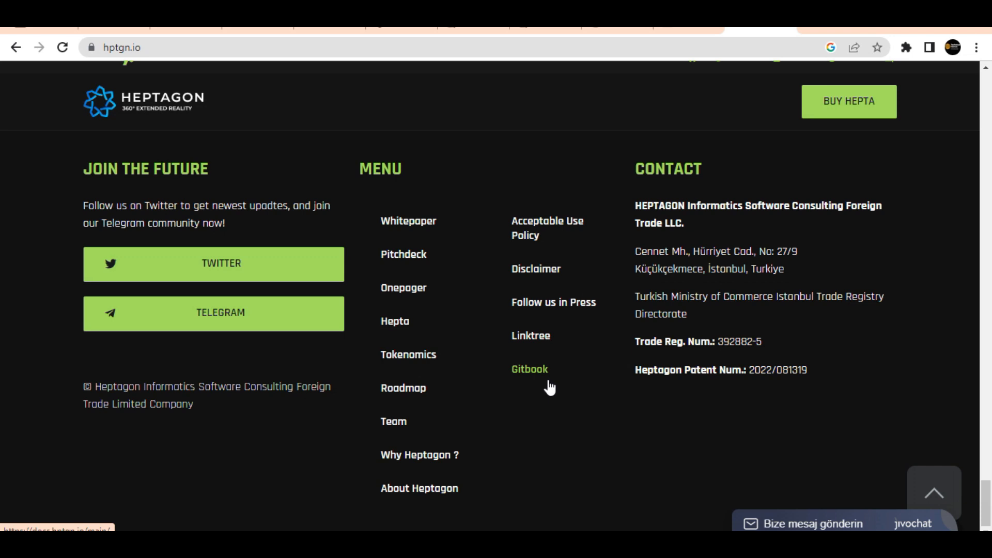
mouse_move(568, 388)
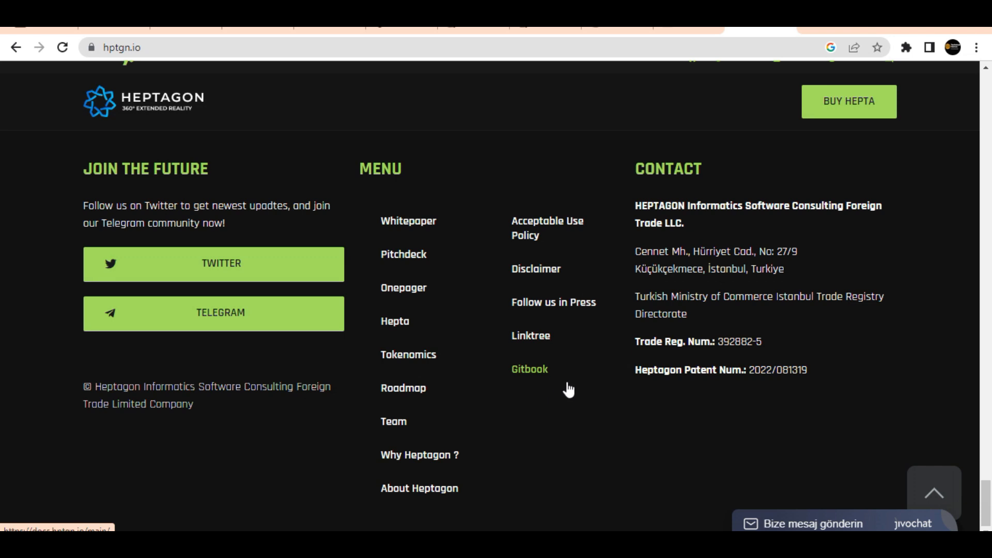